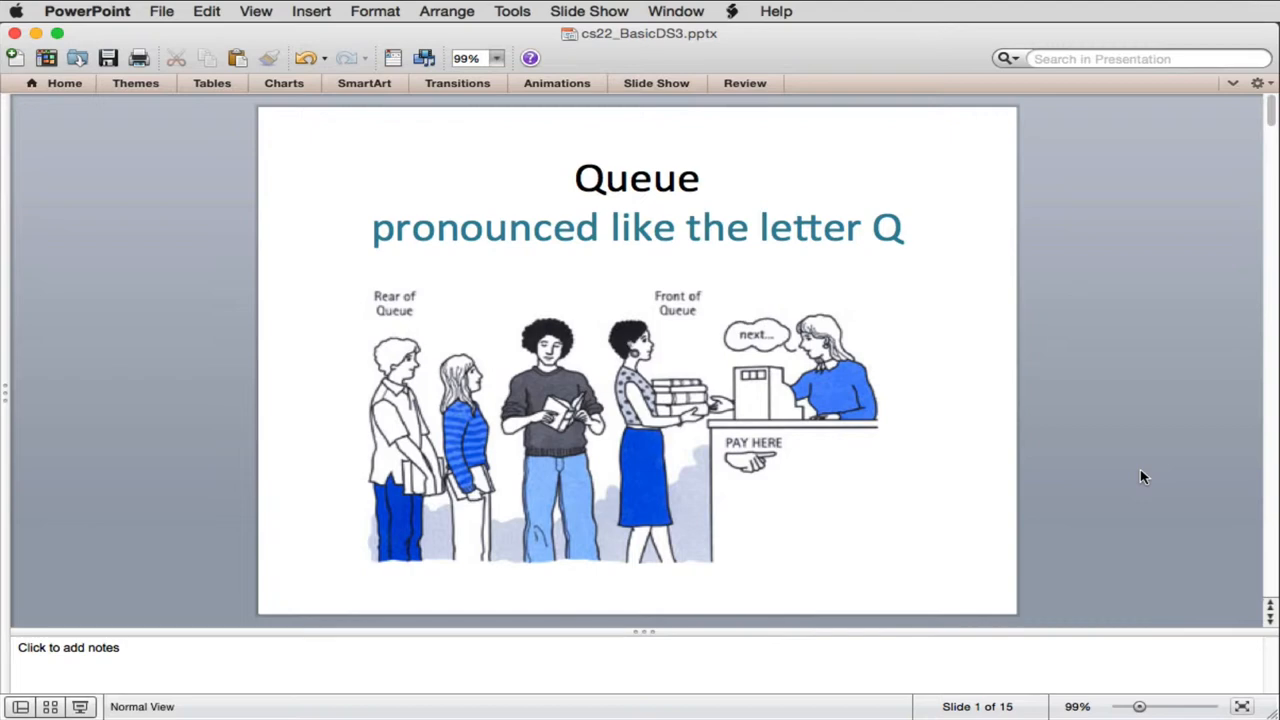
mouse_move(1091, 458)
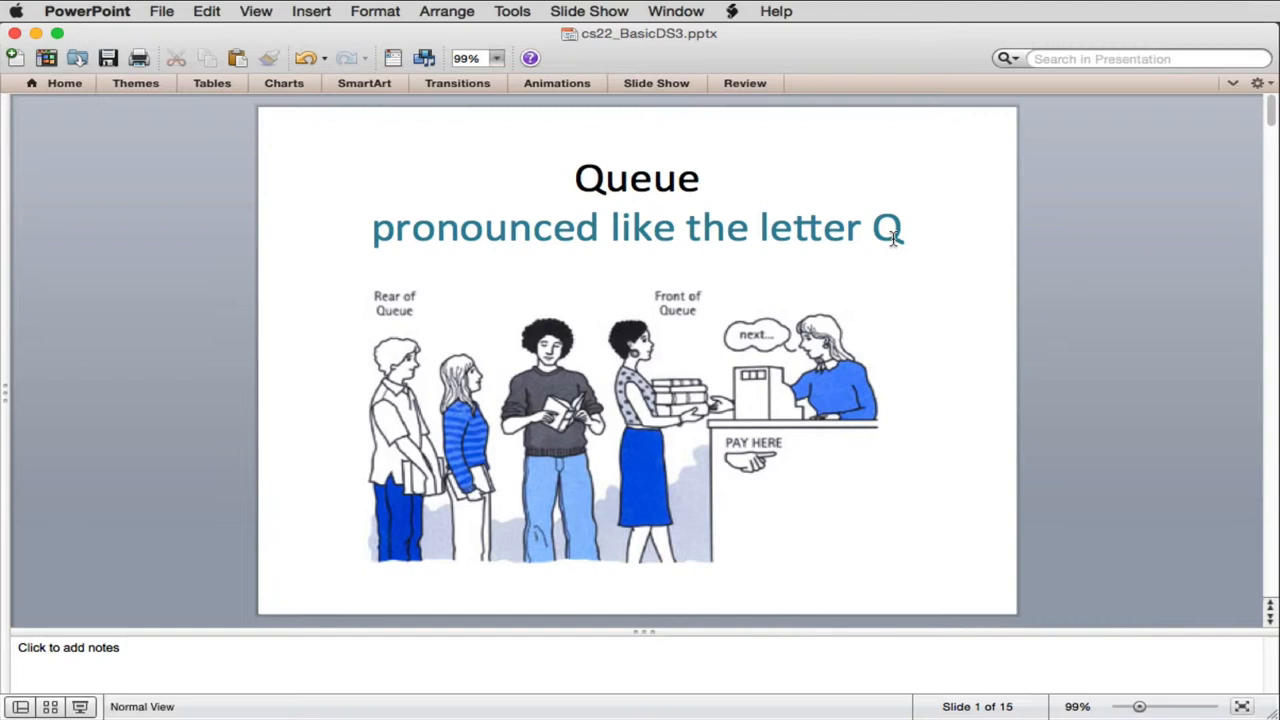
mouse_move(375, 332)
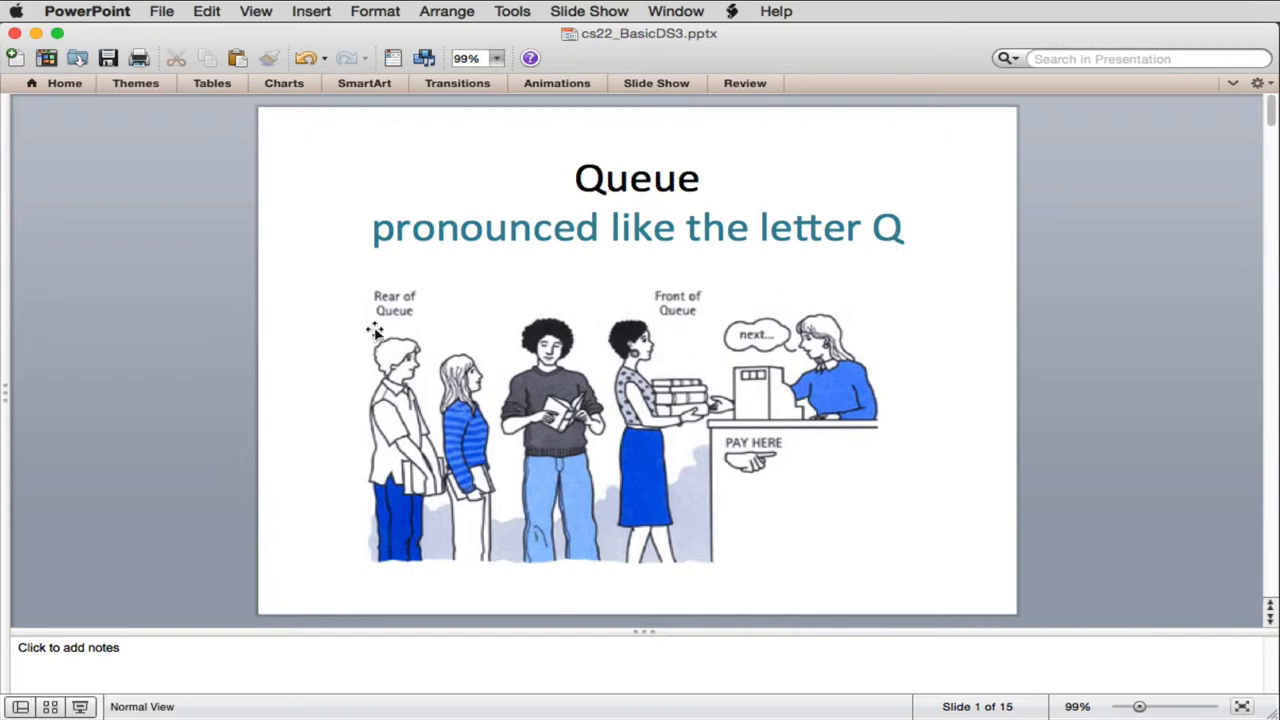
mouse_move(383, 425)
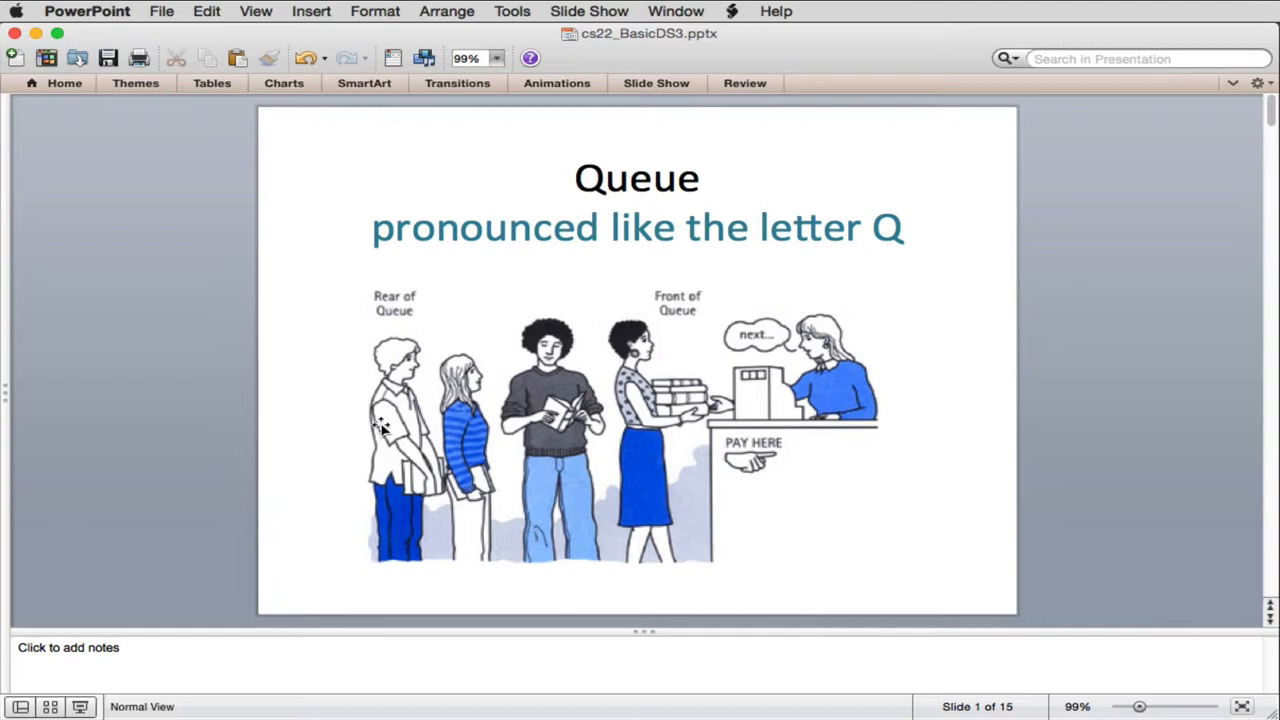
mouse_move(370, 447)
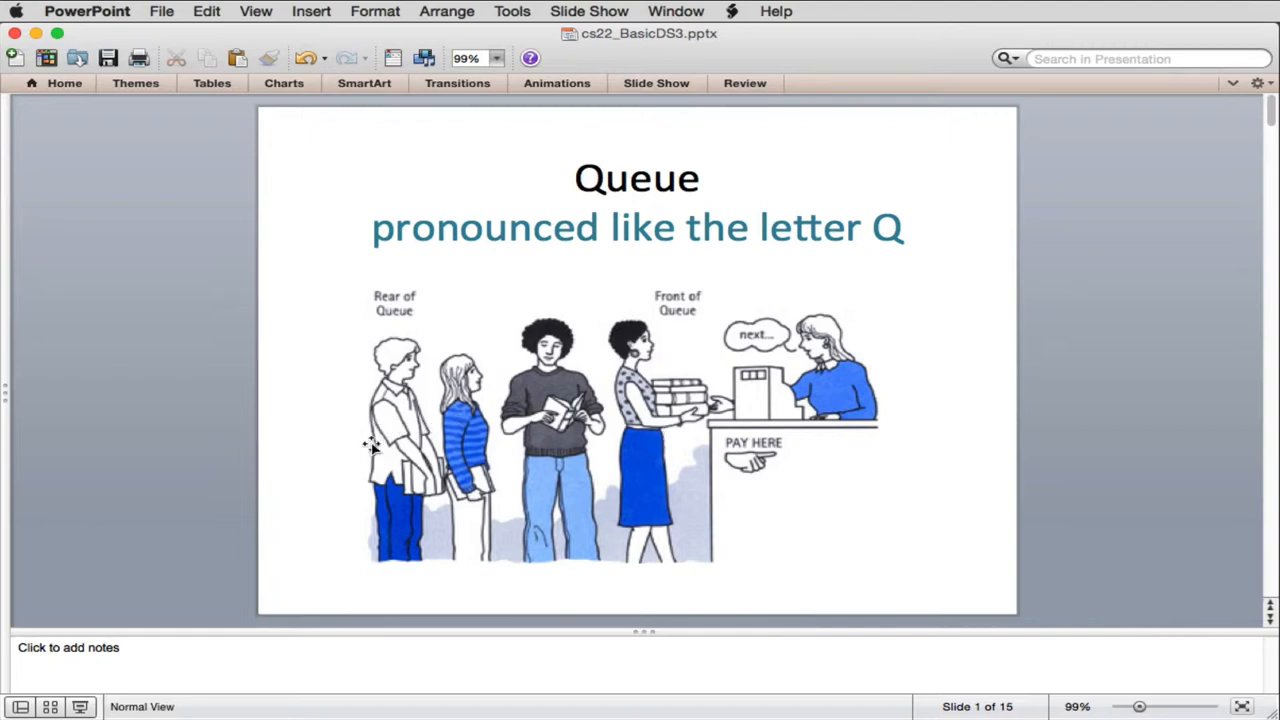
mouse_move(380, 325)
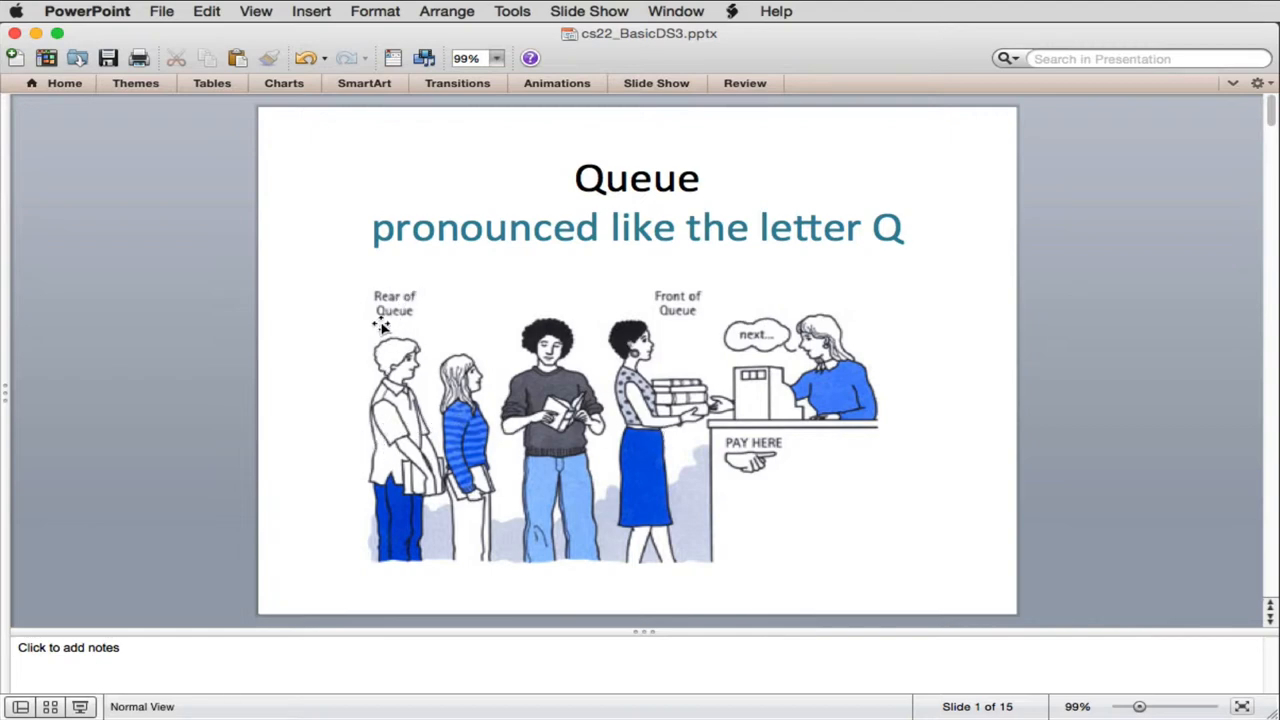
mouse_move(712, 388)
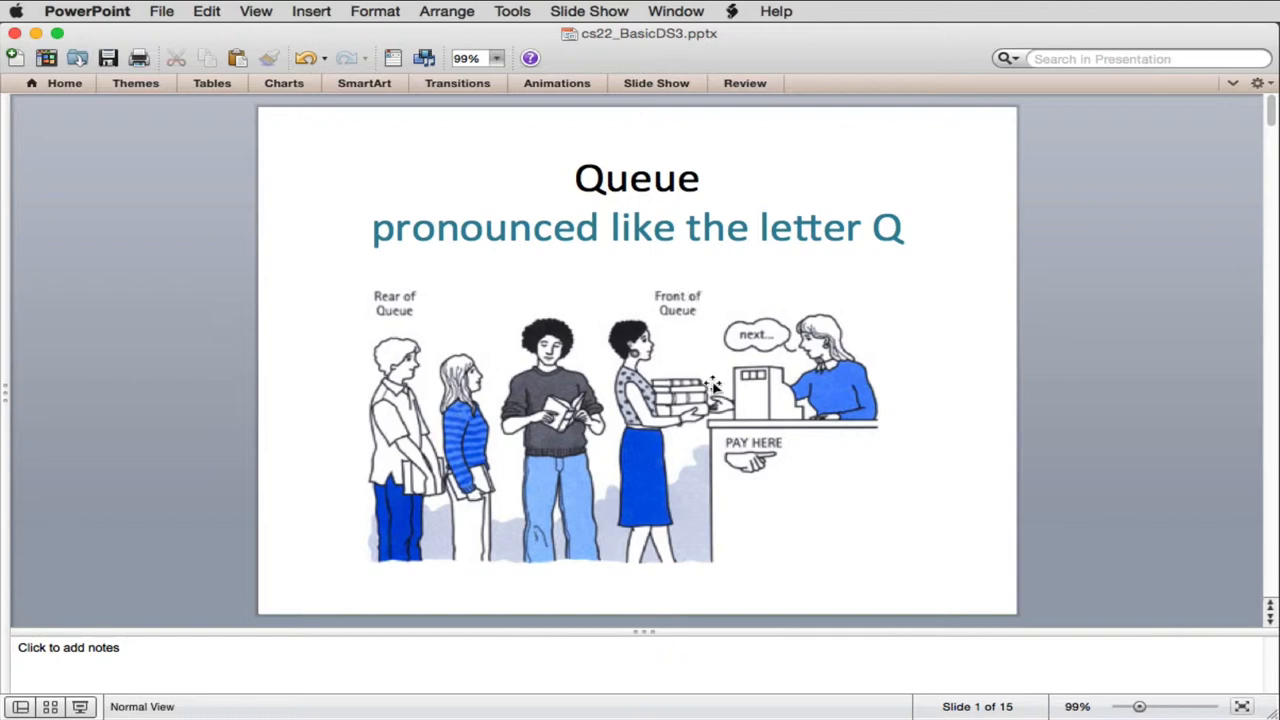
mouse_move(637, 408)
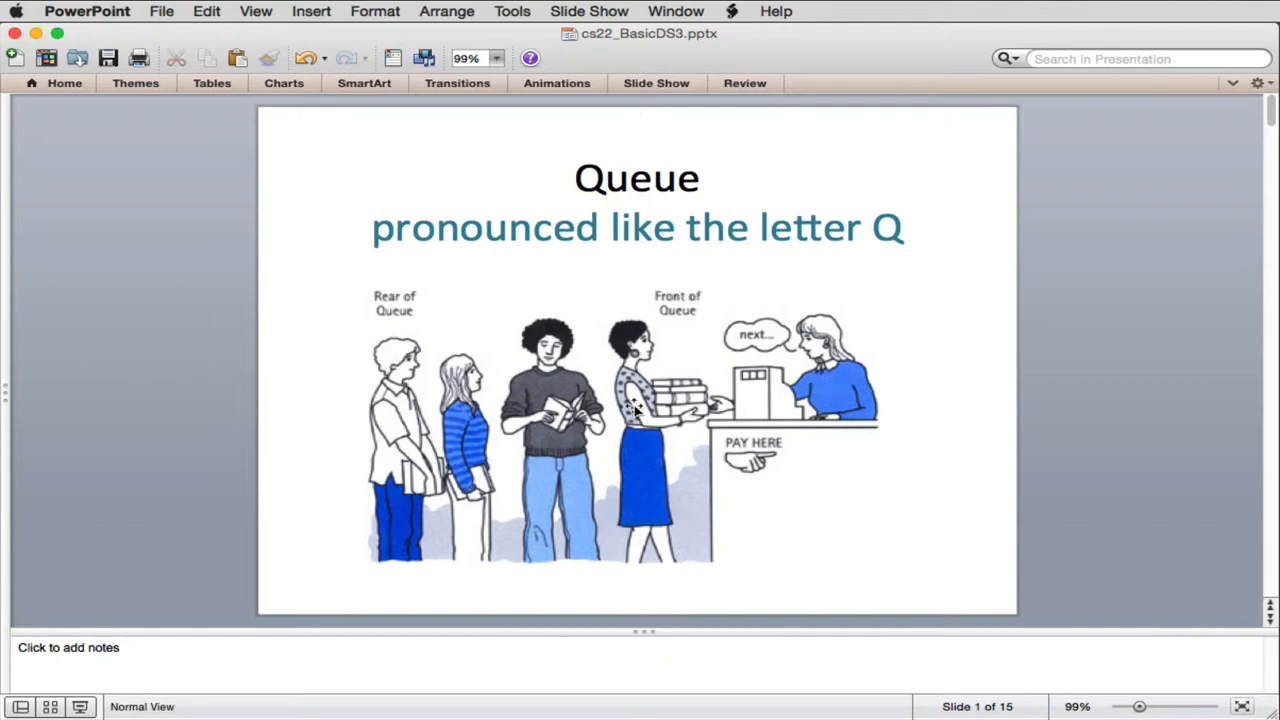
mouse_move(618, 453)
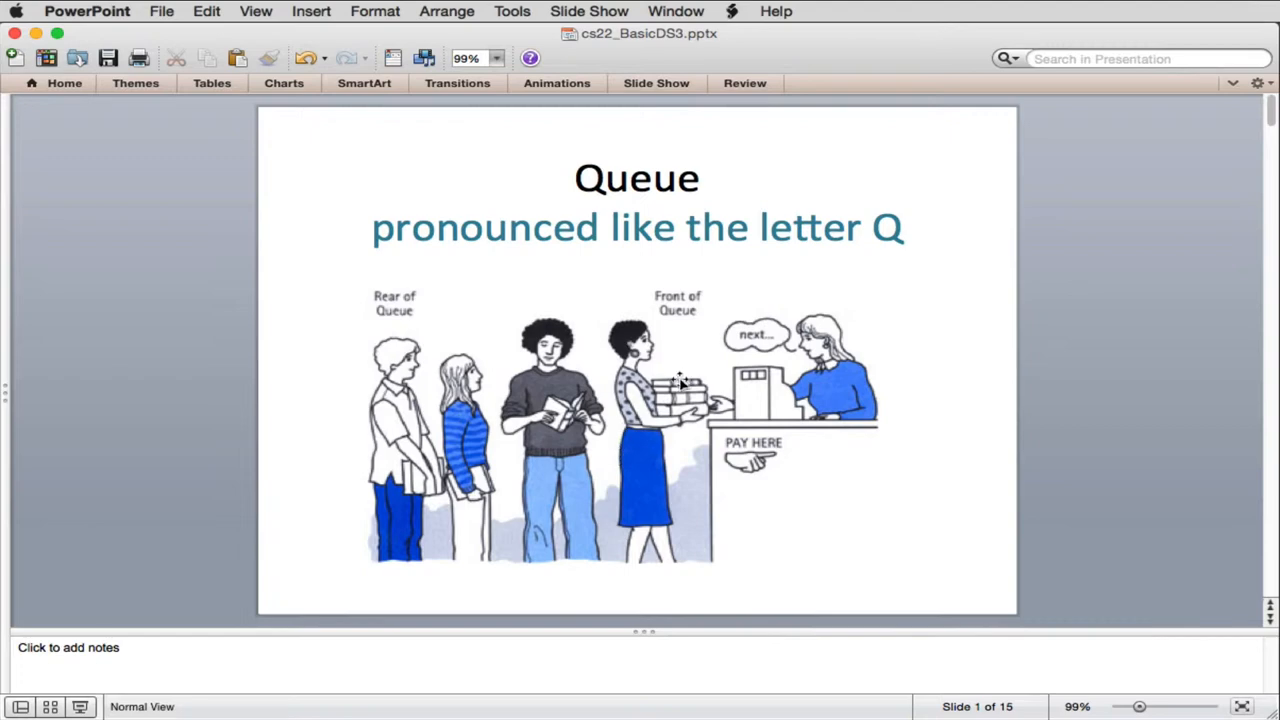
mouse_move(710, 327)
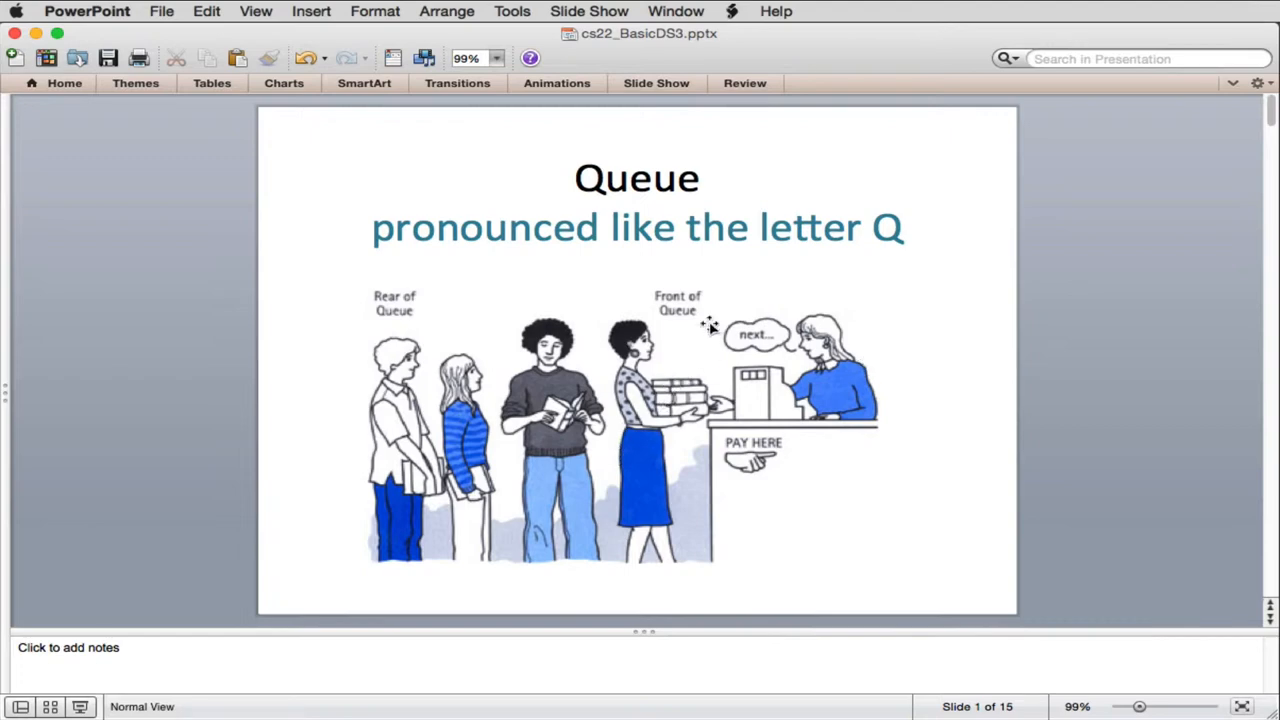
mouse_move(383, 423)
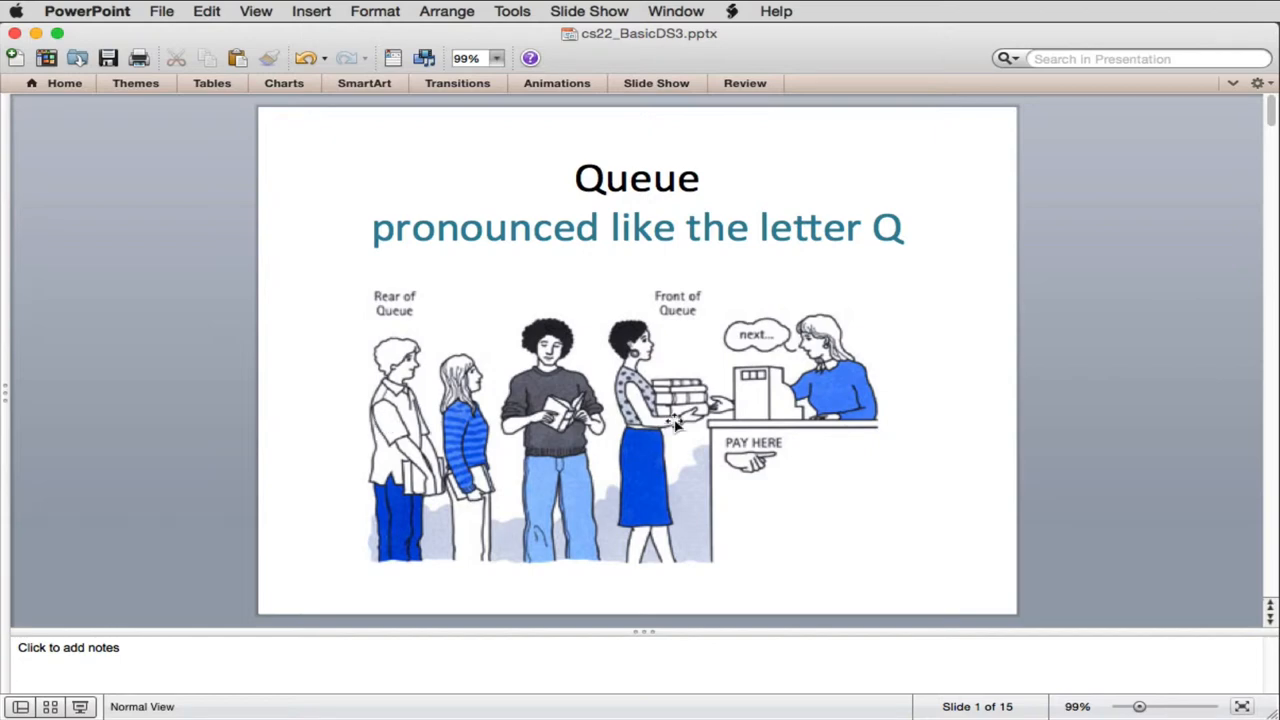
mouse_move(898, 343)
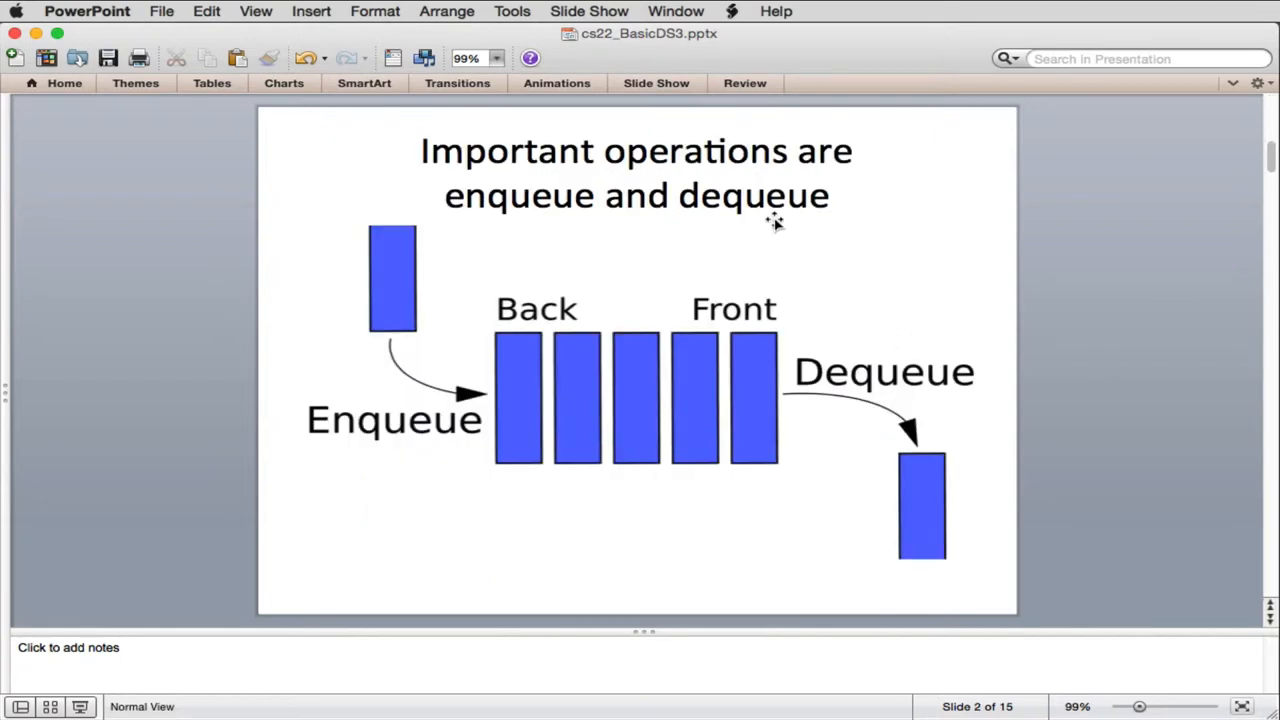
mouse_move(565, 410)
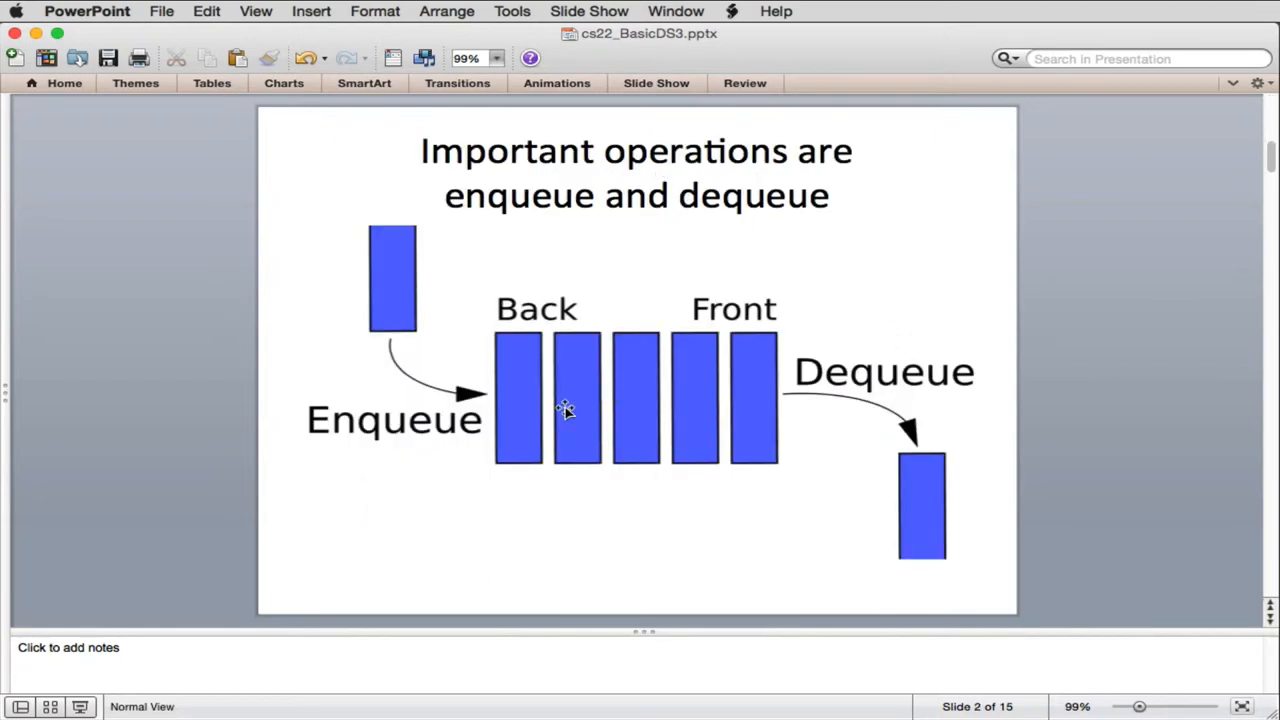
mouse_move(567, 405)
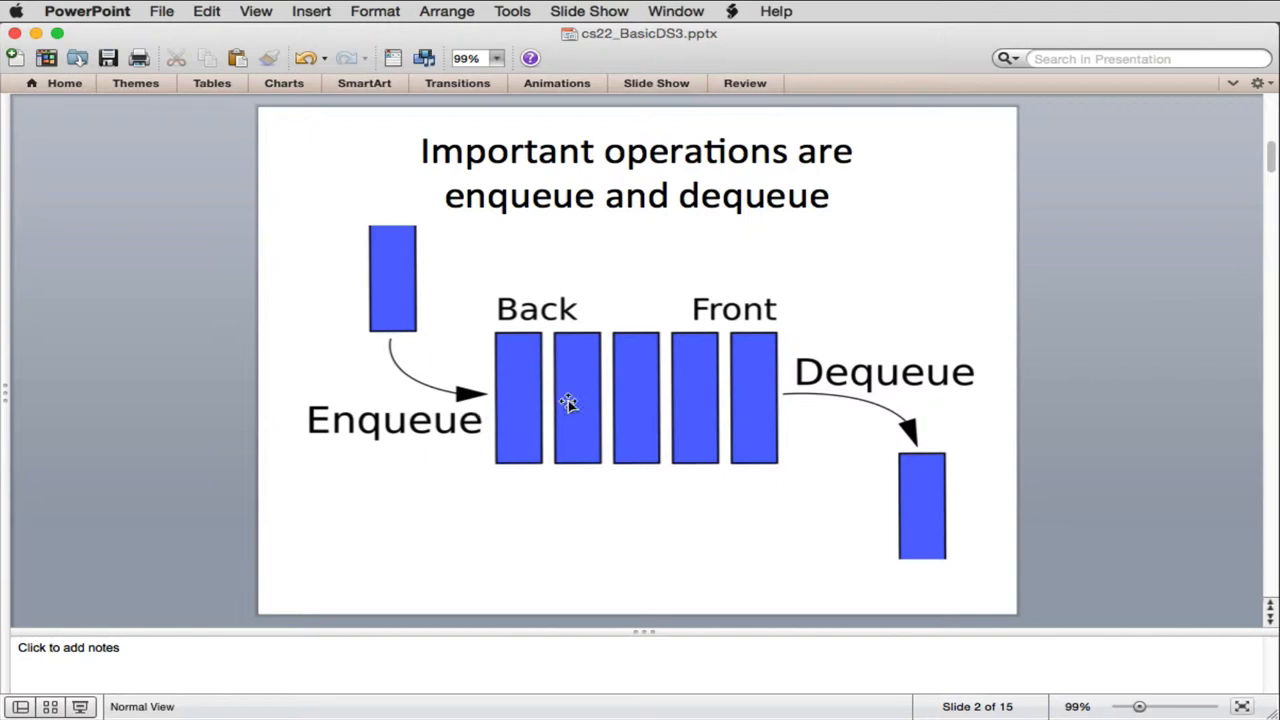
mouse_move(393, 300)
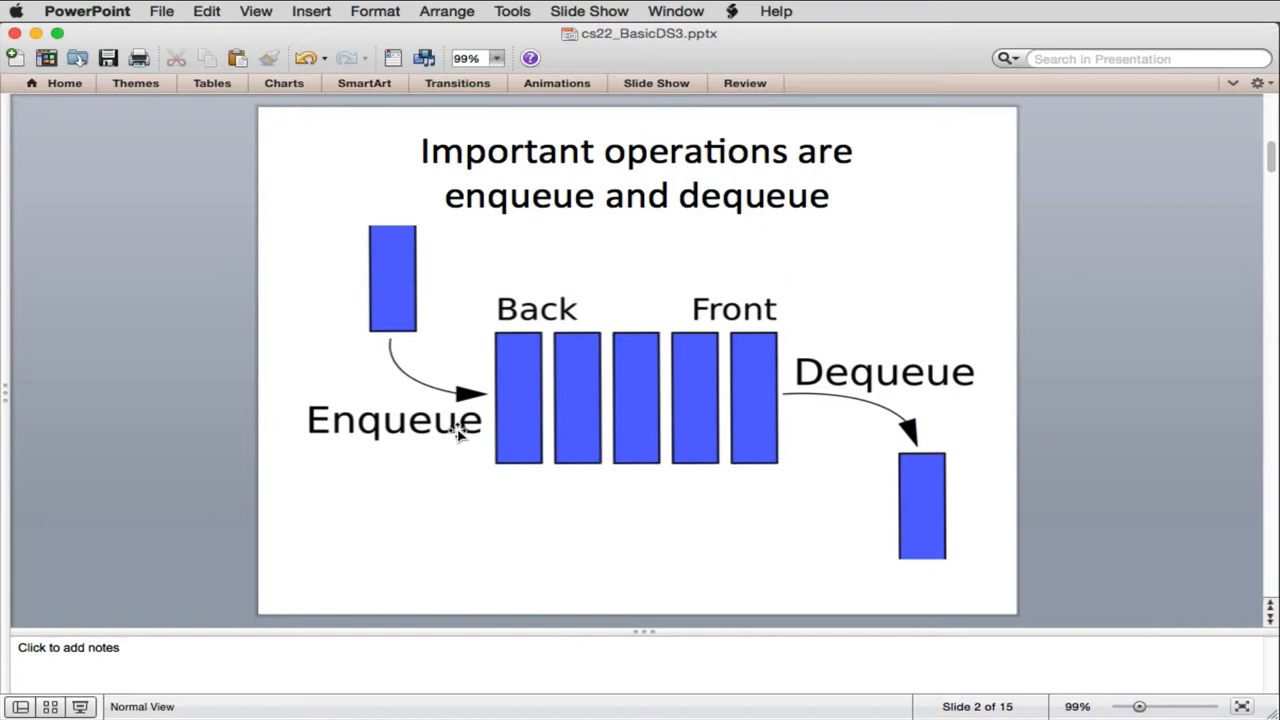
mouse_move(745, 405)
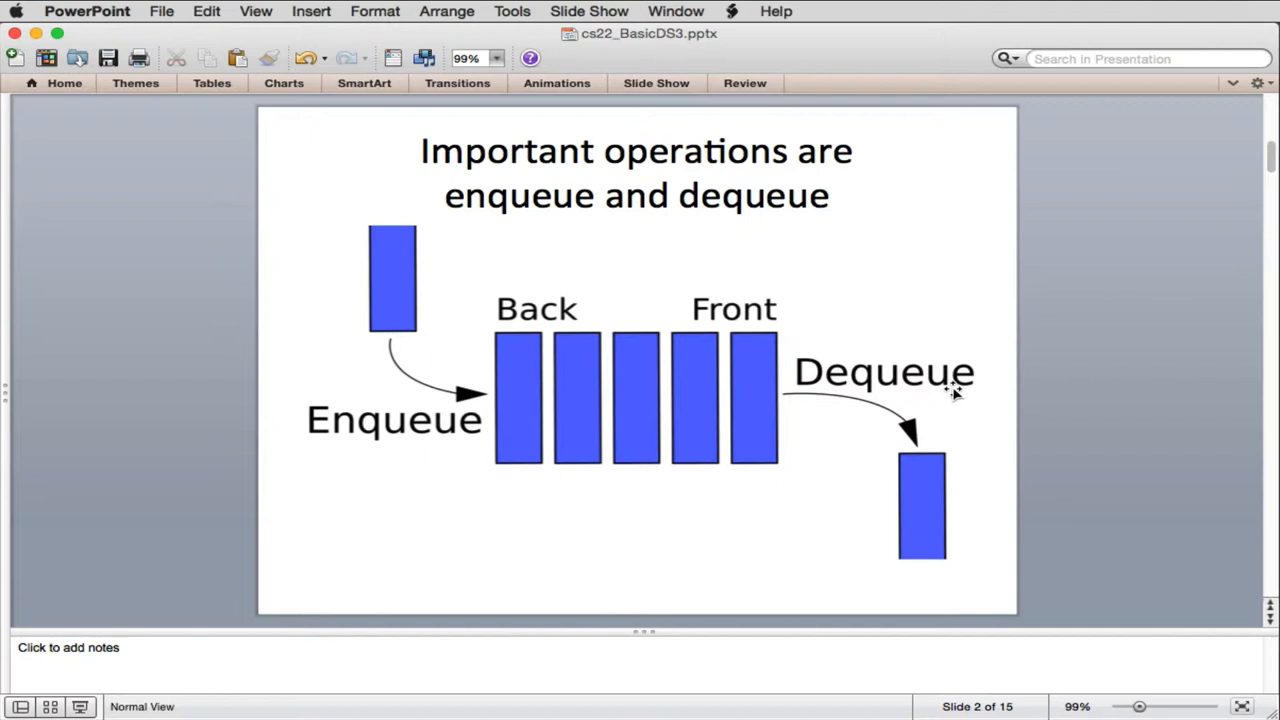
mouse_move(865, 390)
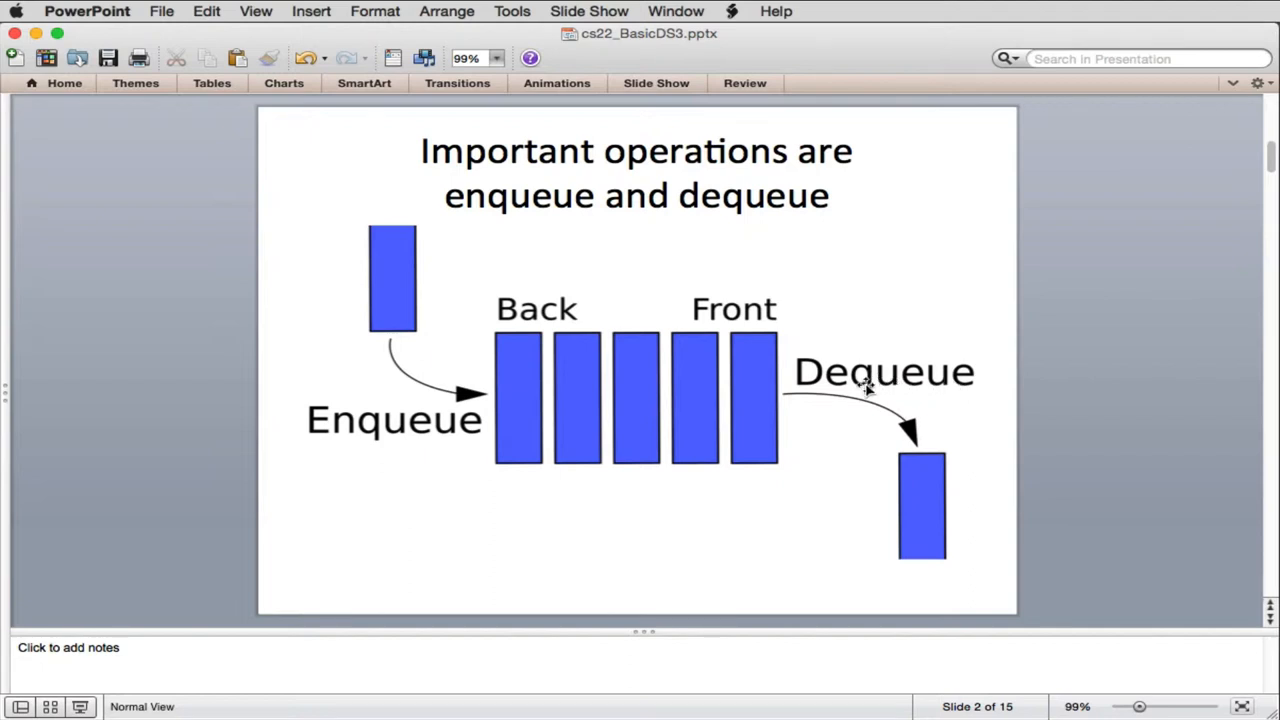
mouse_move(387, 463)
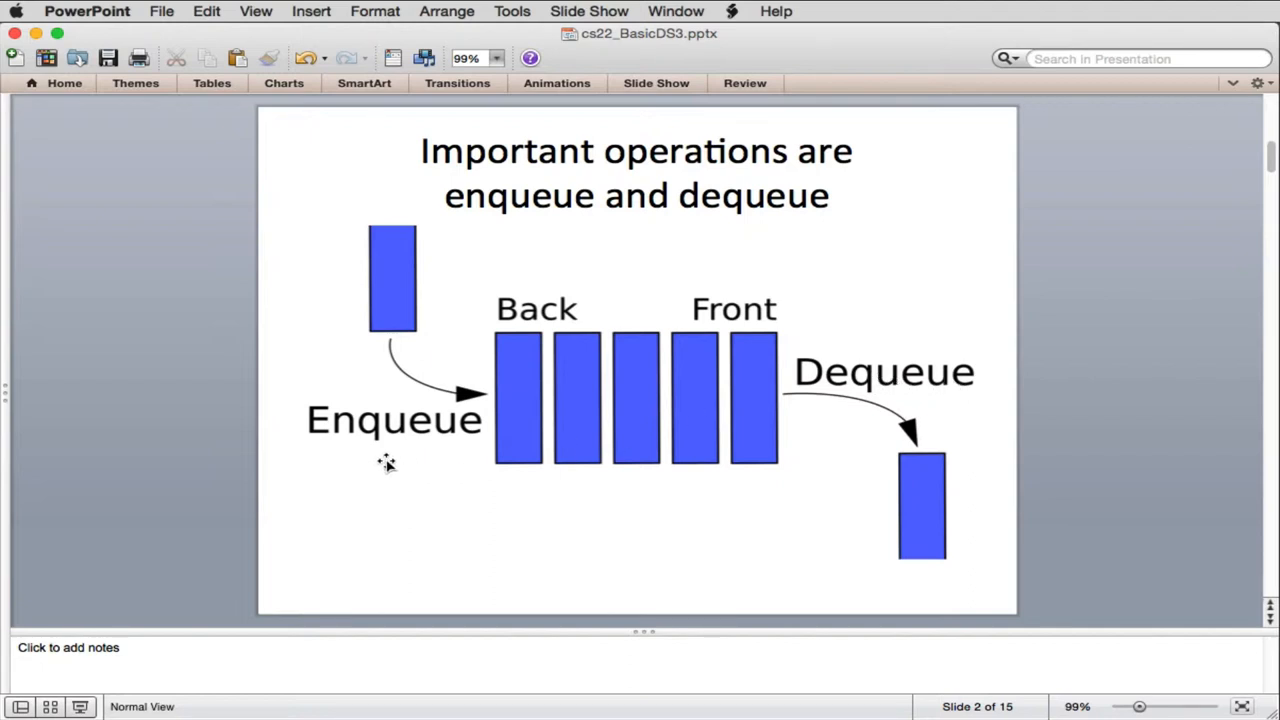
mouse_move(489, 368)
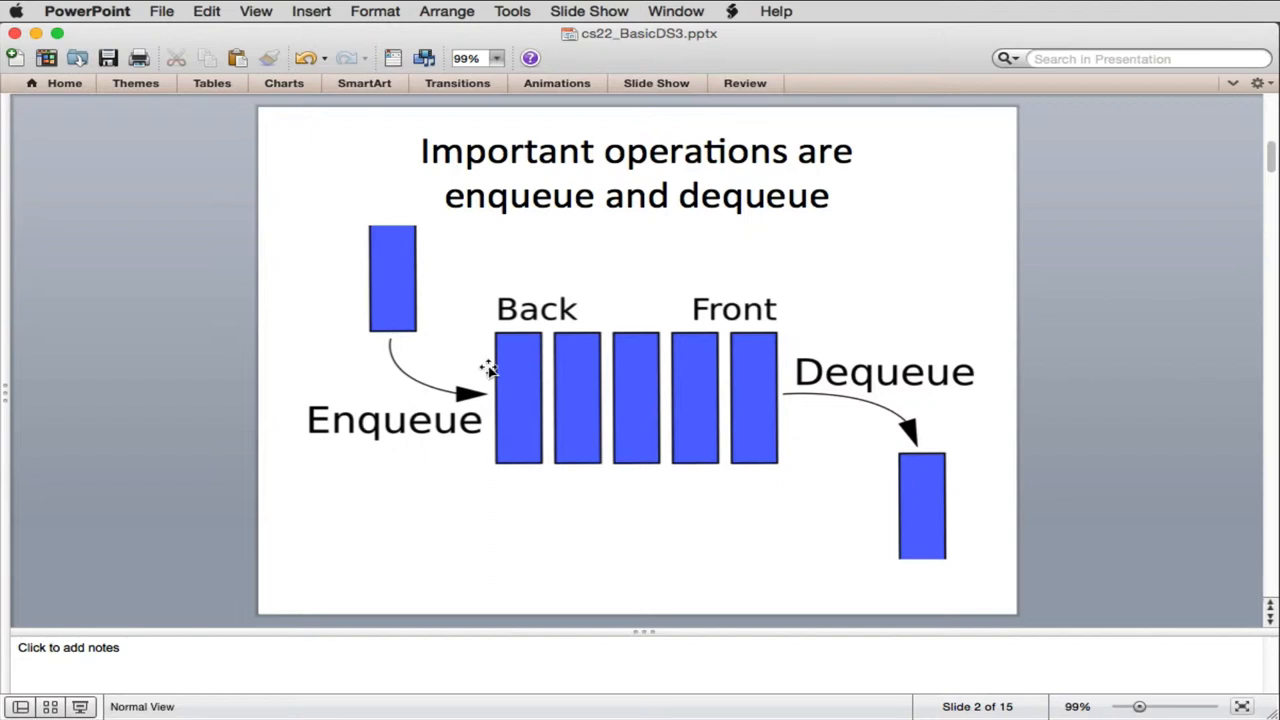
mouse_move(525, 305)
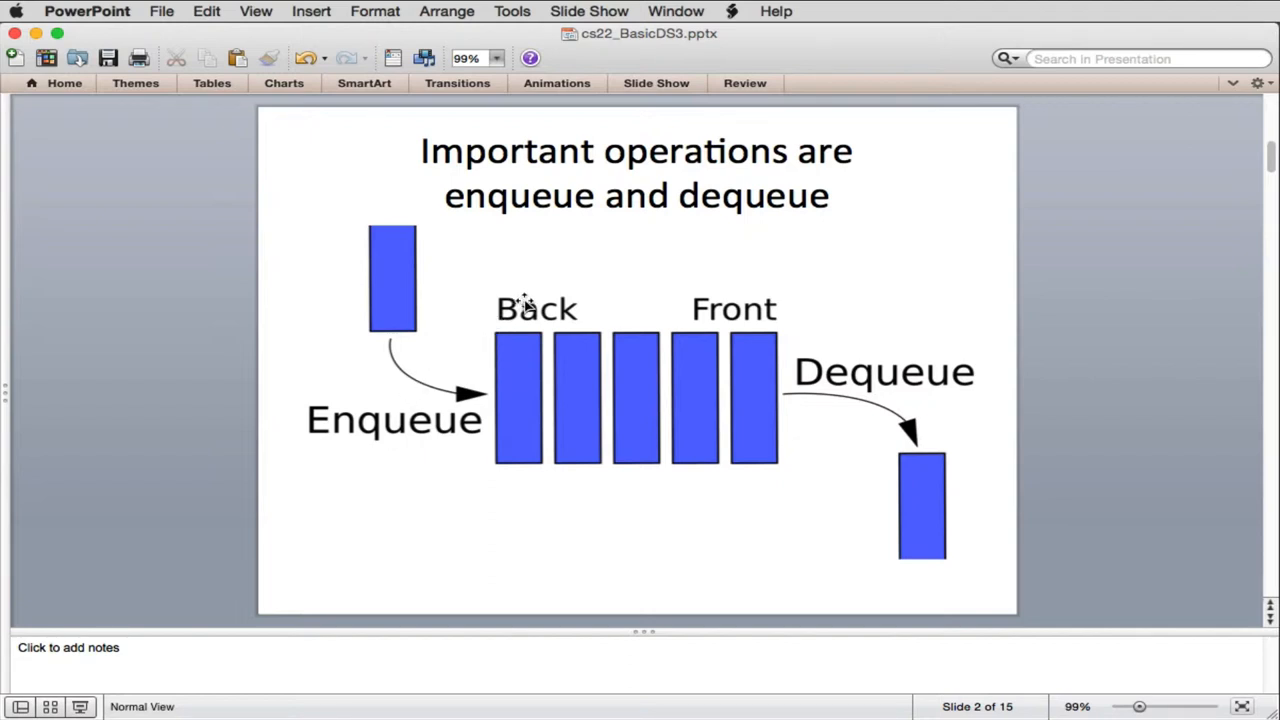
mouse_move(390, 332)
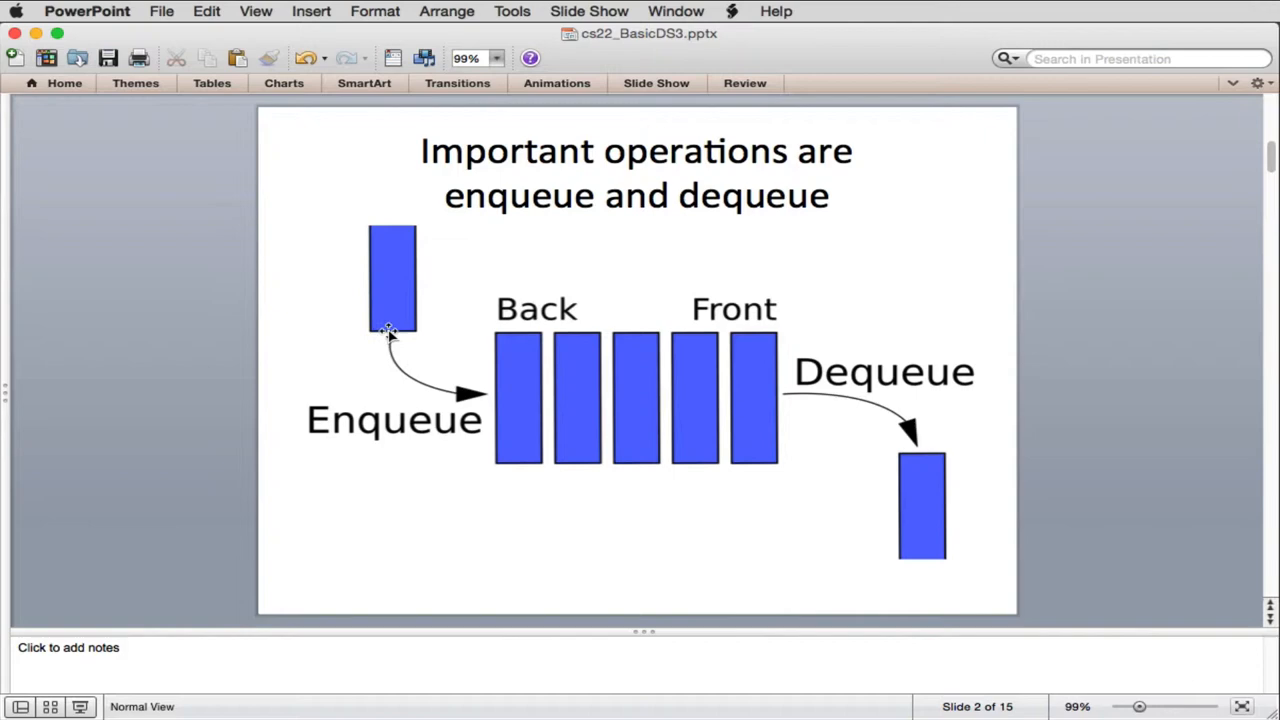
mouse_move(500, 400)
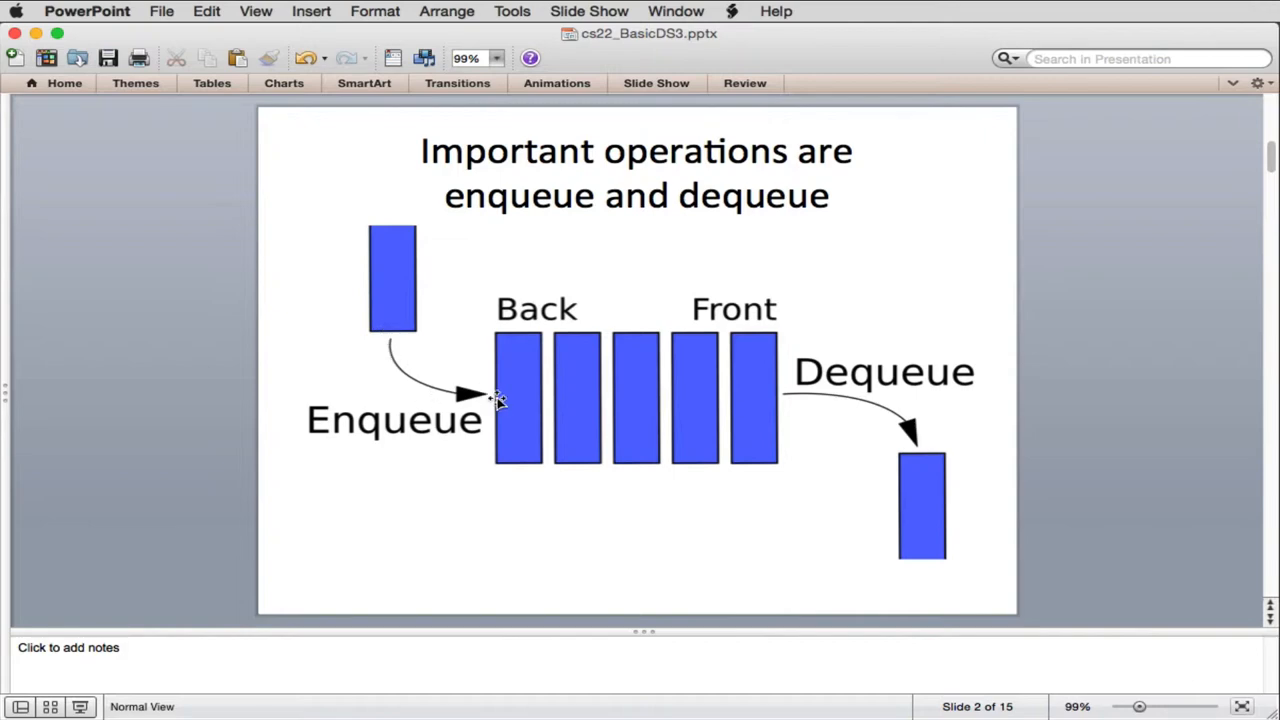
mouse_move(778, 413)
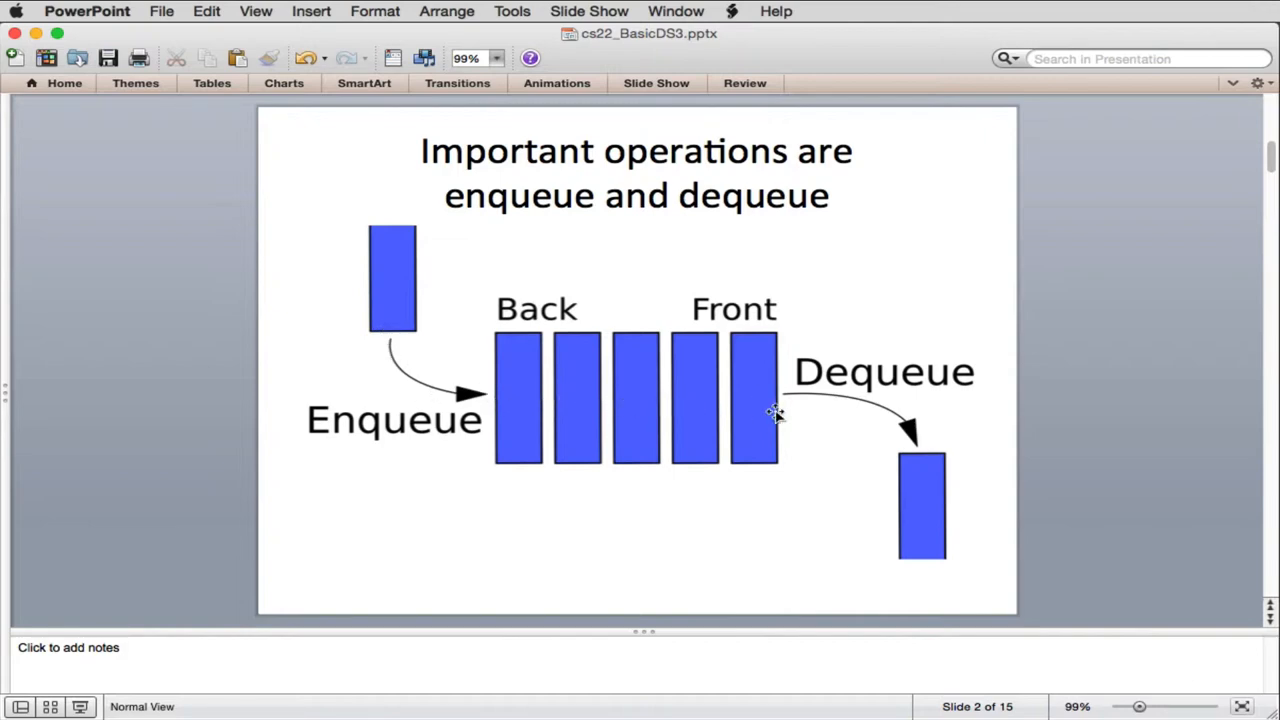
mouse_move(645, 403)
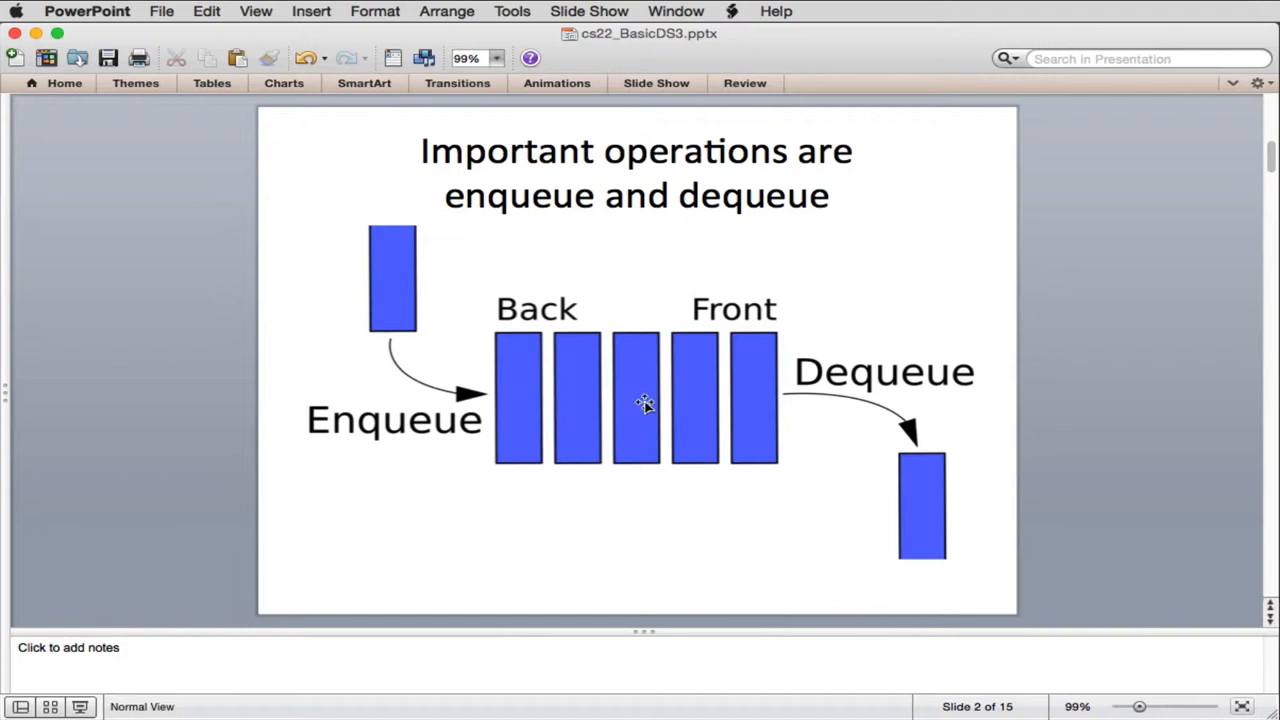
mouse_move(548, 402)
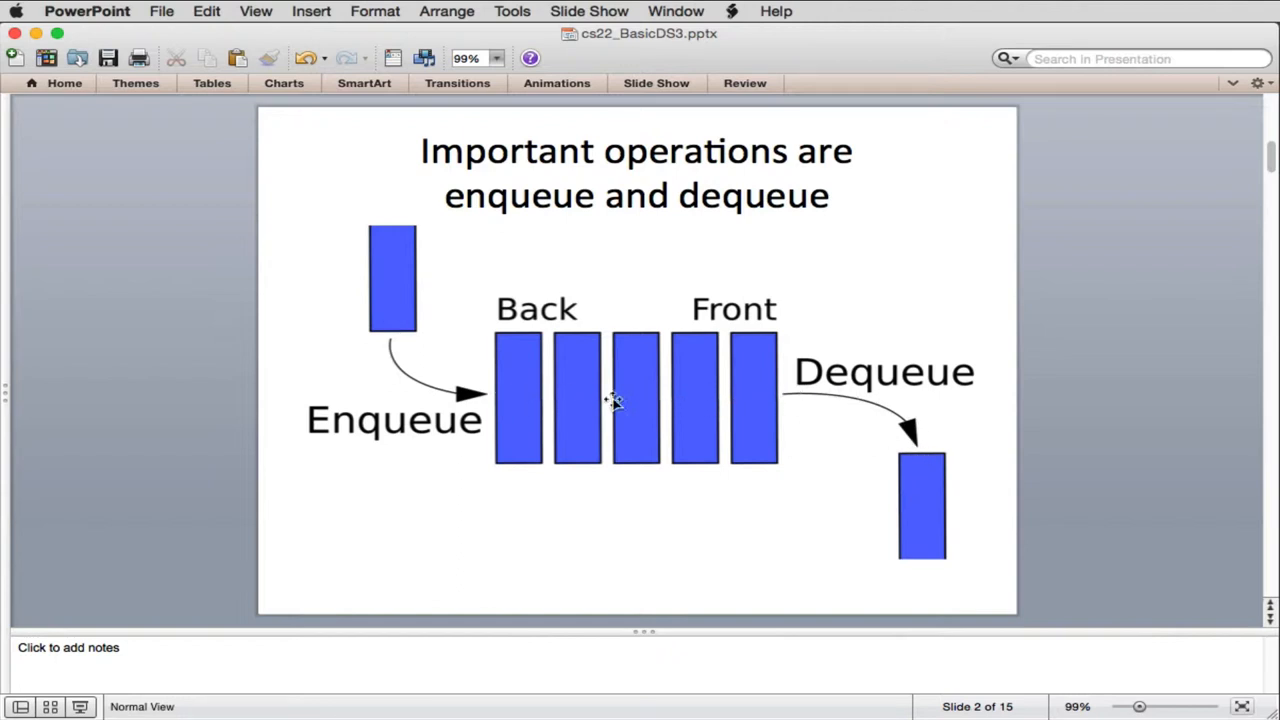
mouse_move(748, 392)
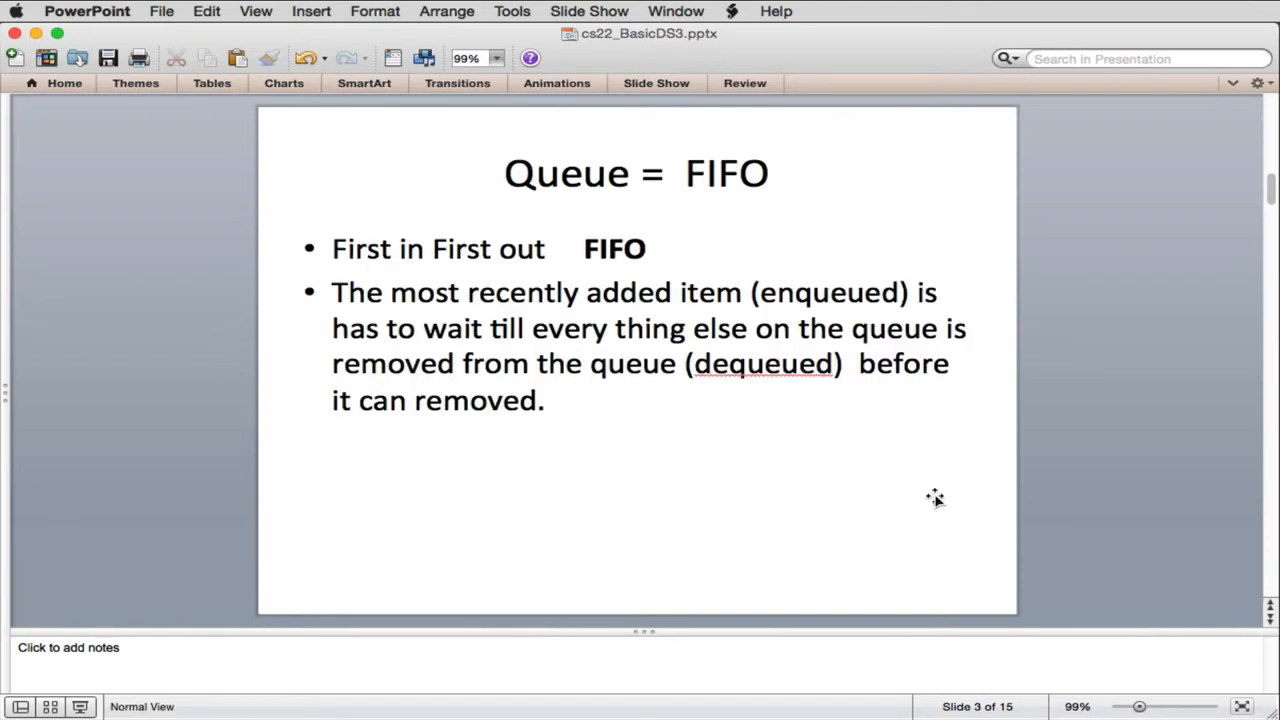
mouse_move(697, 173)
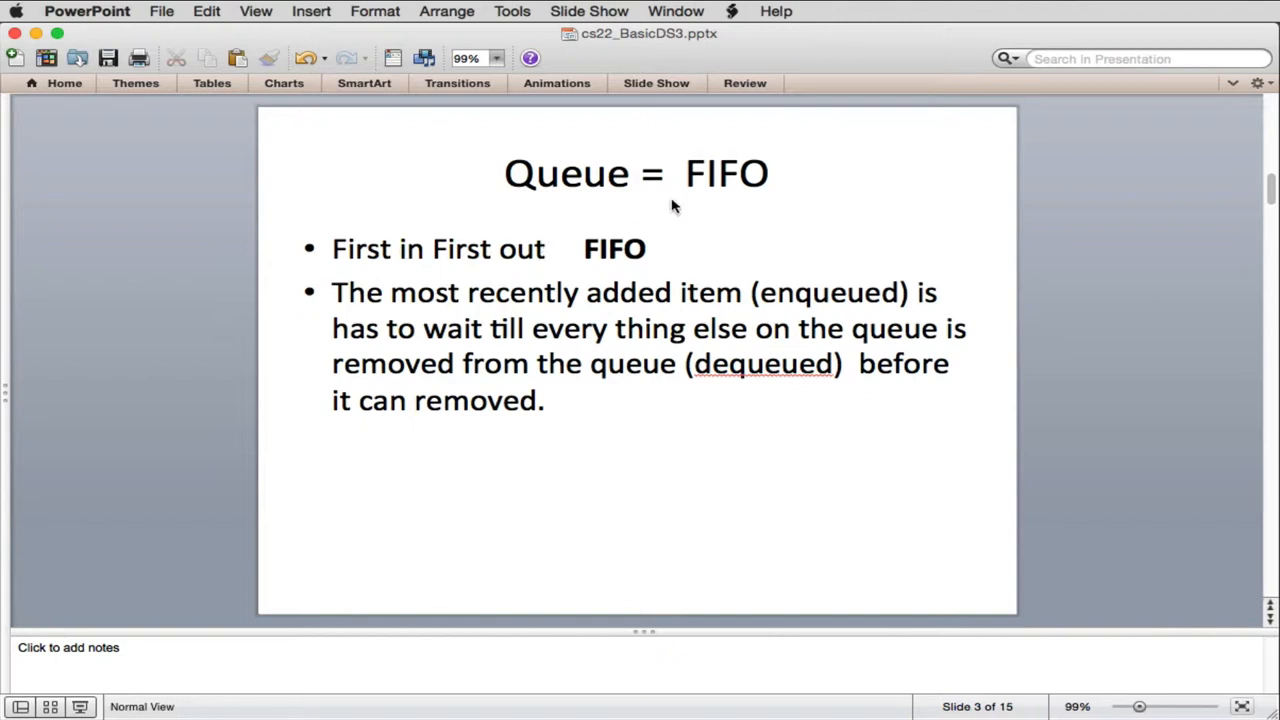
mouse_move(687, 175)
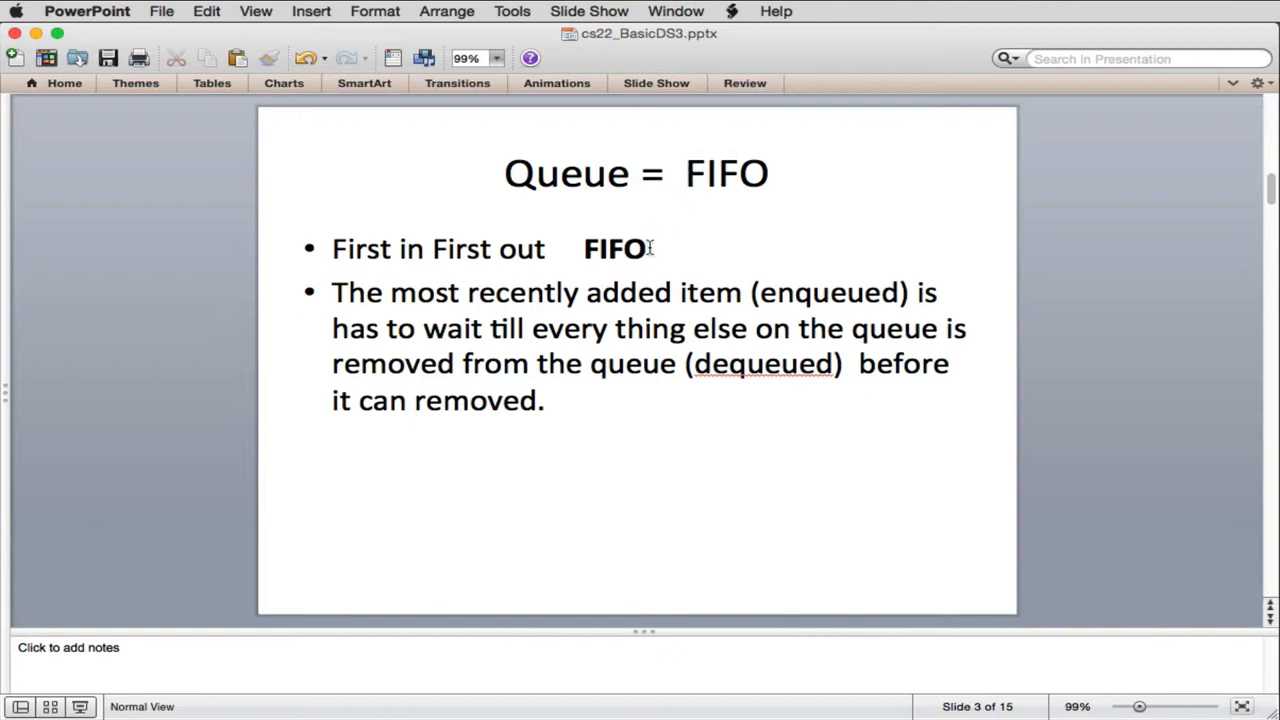
mouse_move(535, 291)
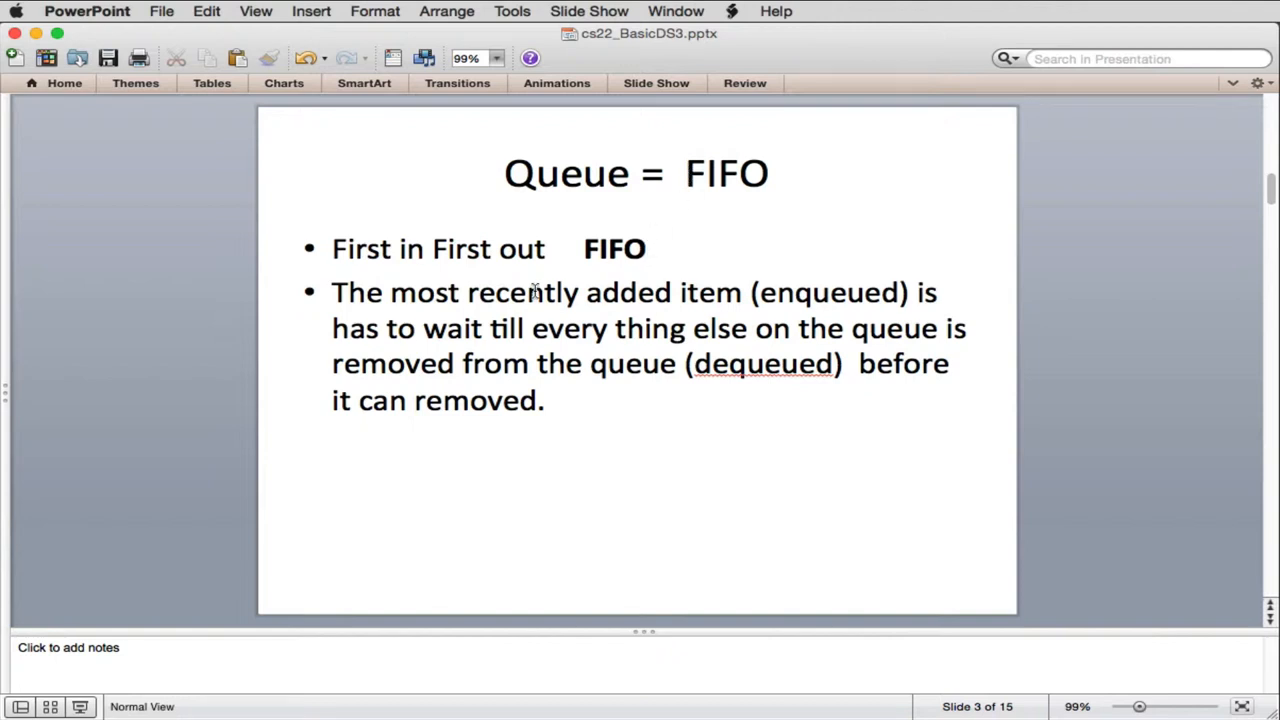
mouse_move(885, 292)
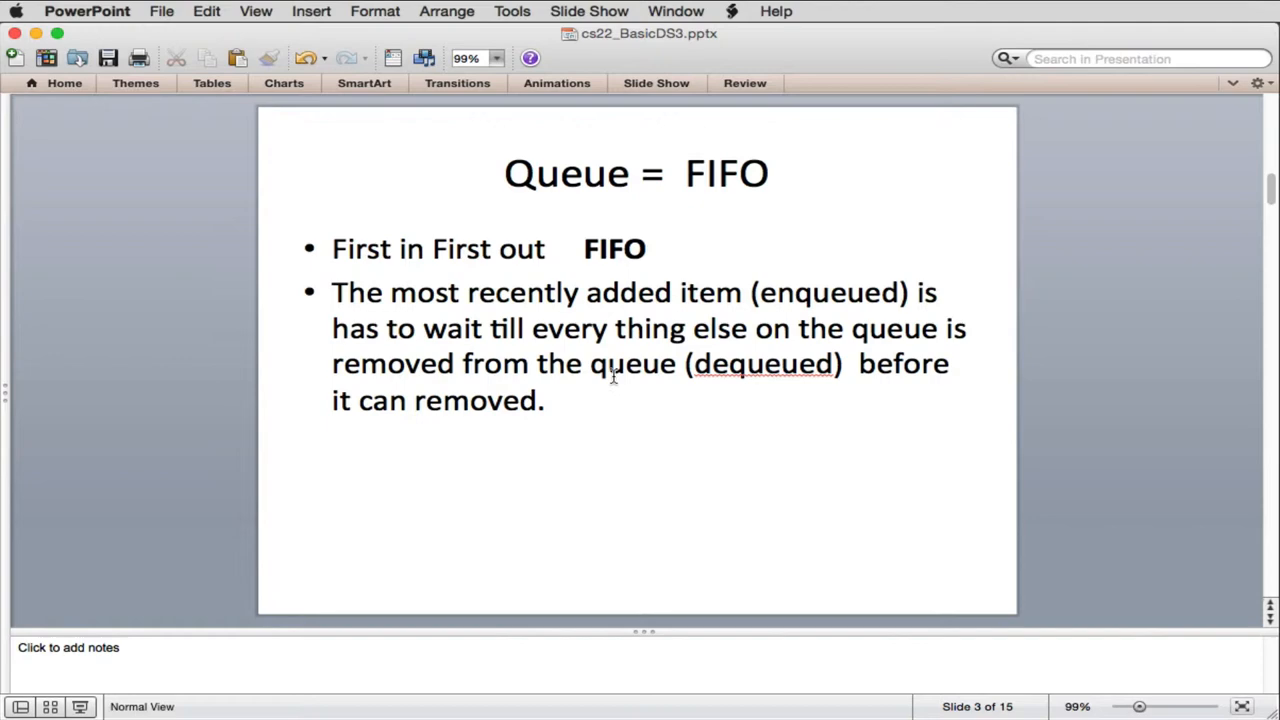
mouse_move(500, 385)
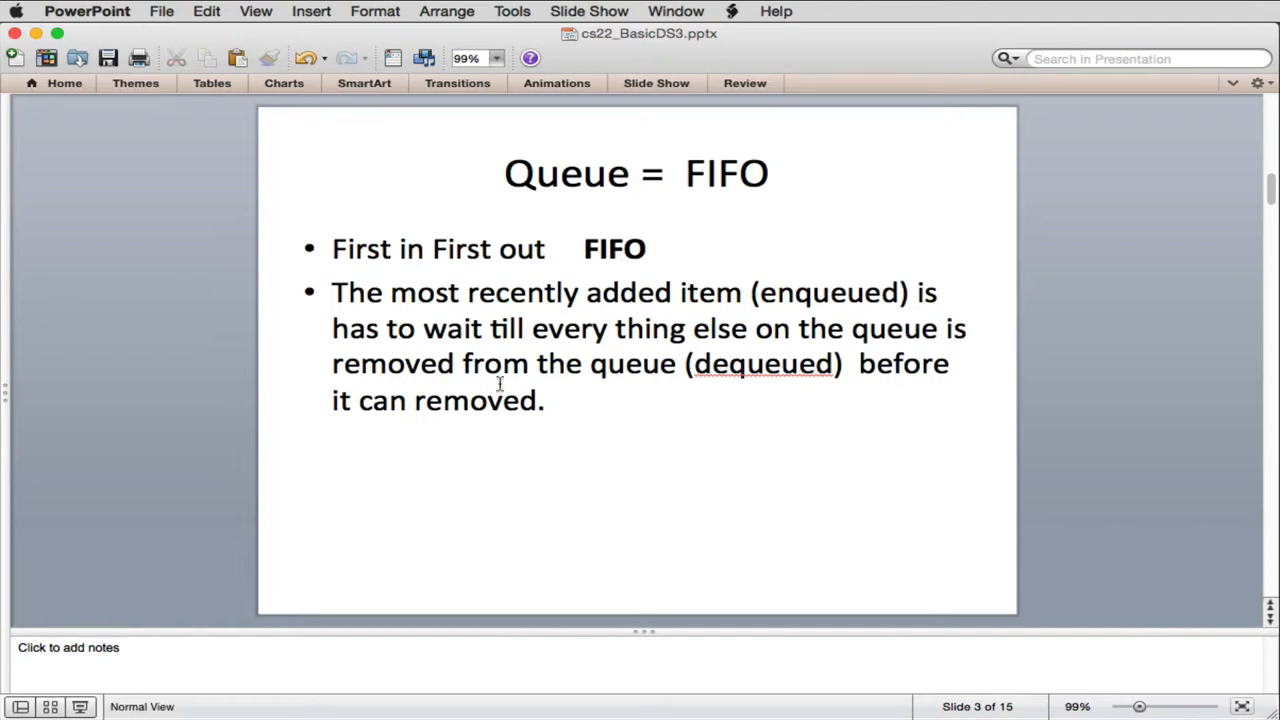
mouse_move(775, 430)
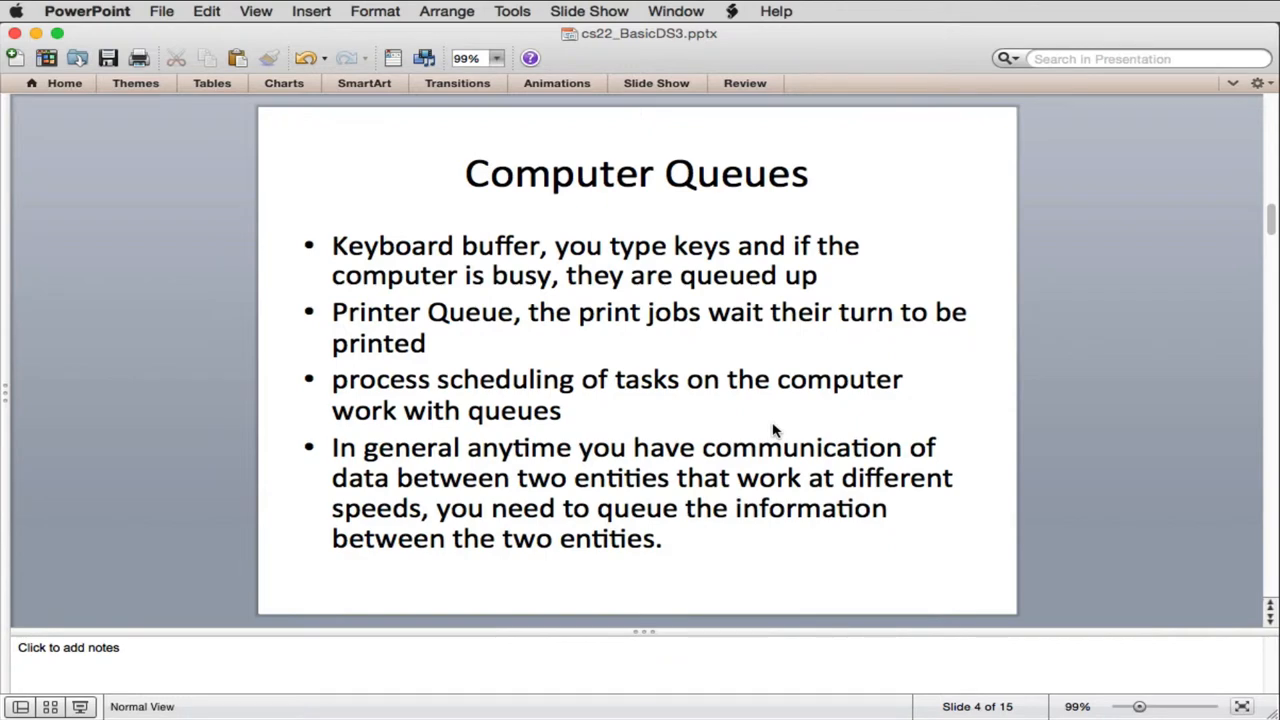
mouse_move(756, 407)
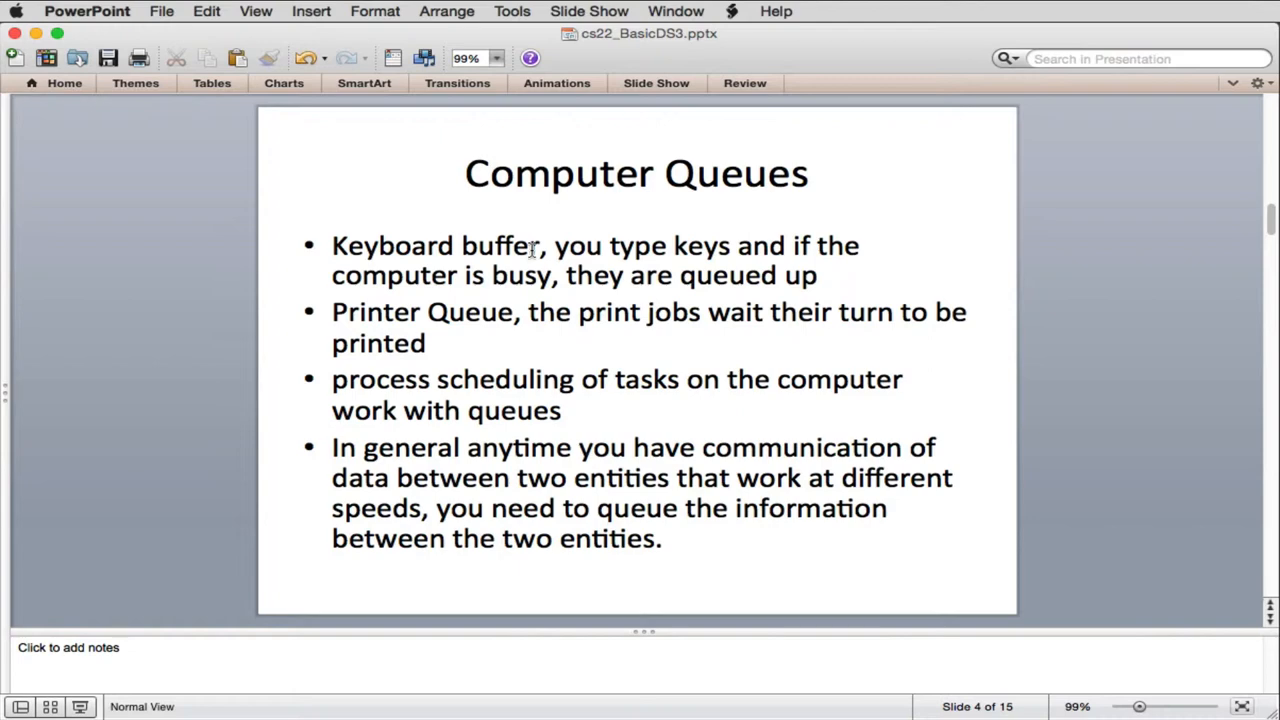
mouse_move(860, 247)
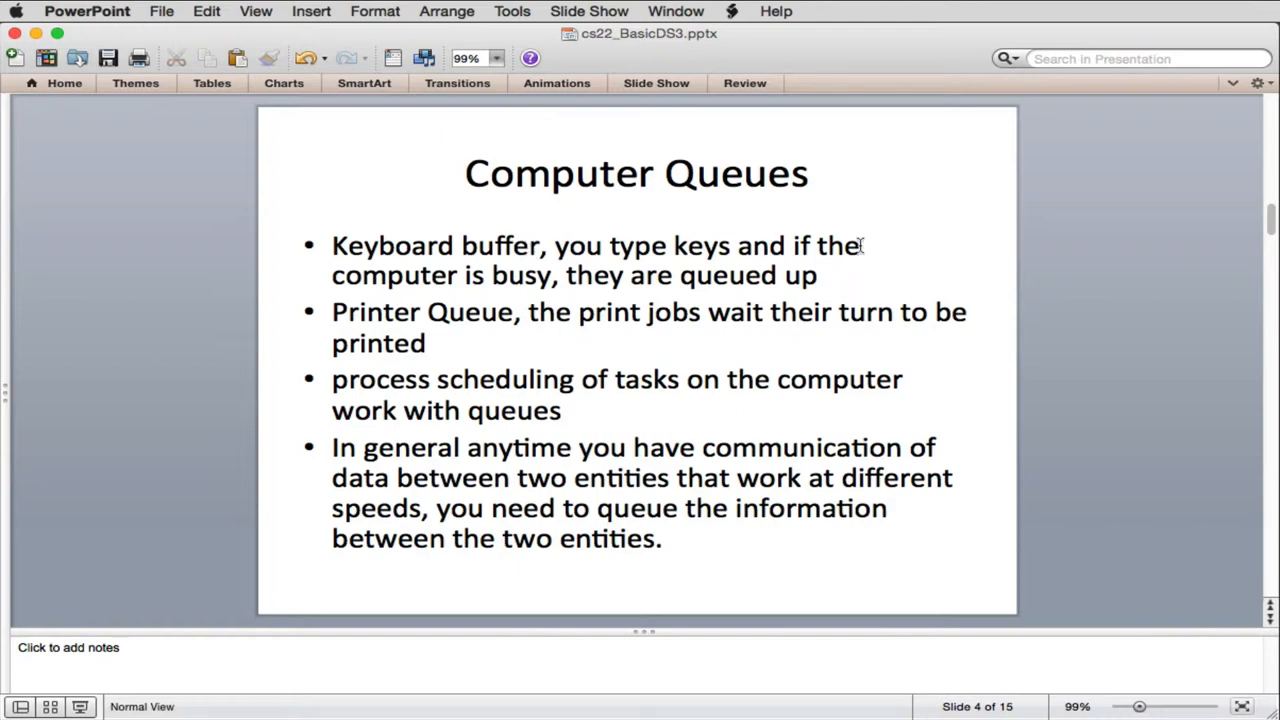
mouse_move(327, 332)
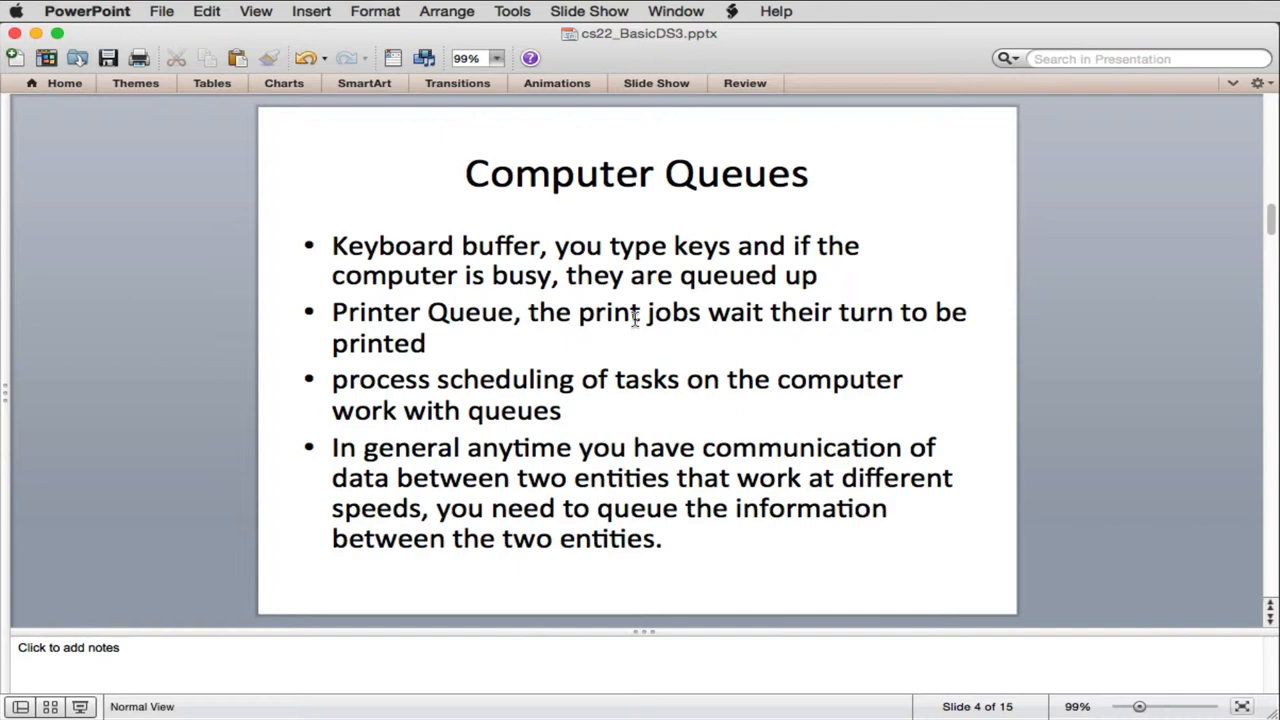
mouse_move(568, 311)
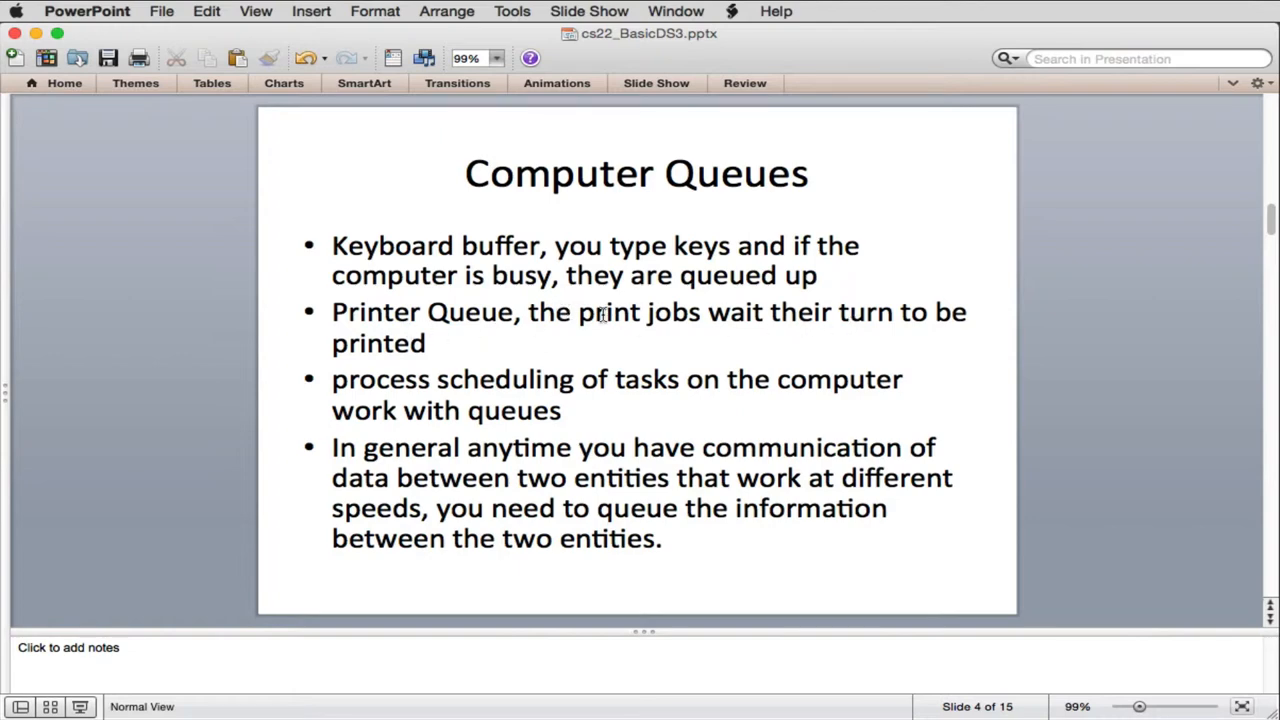
mouse_move(496, 405)
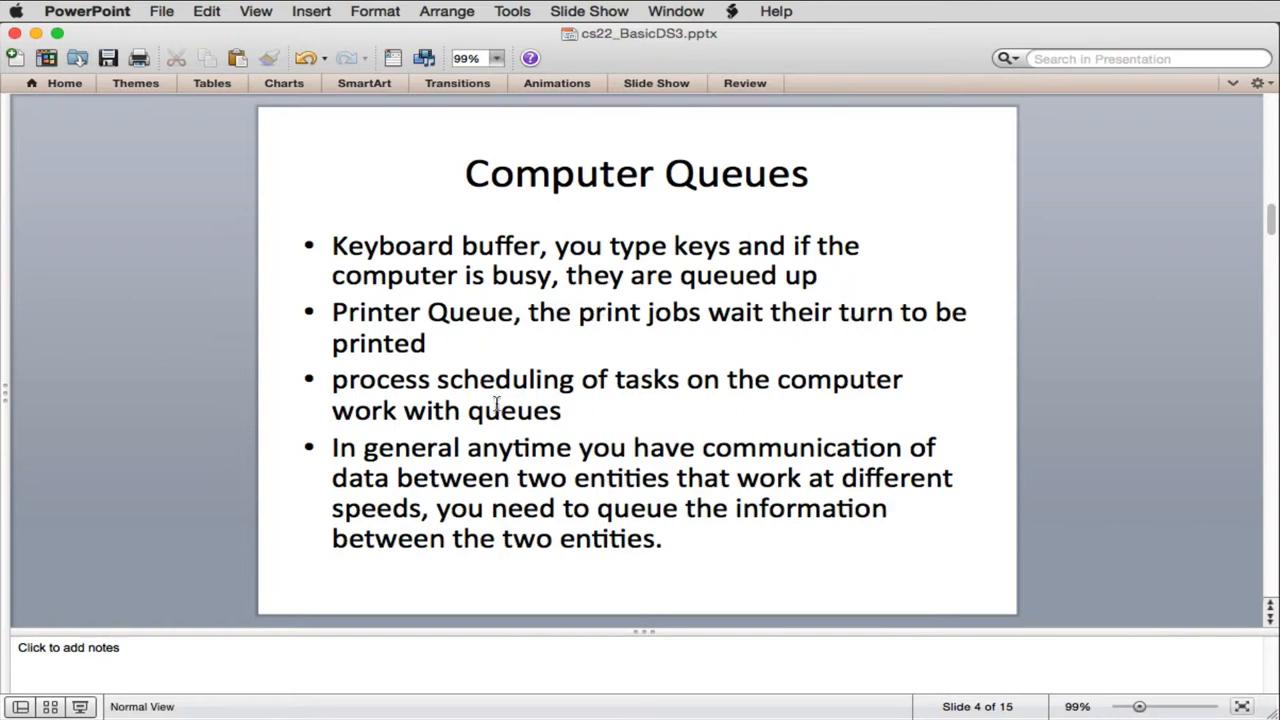
mouse_move(520, 383)
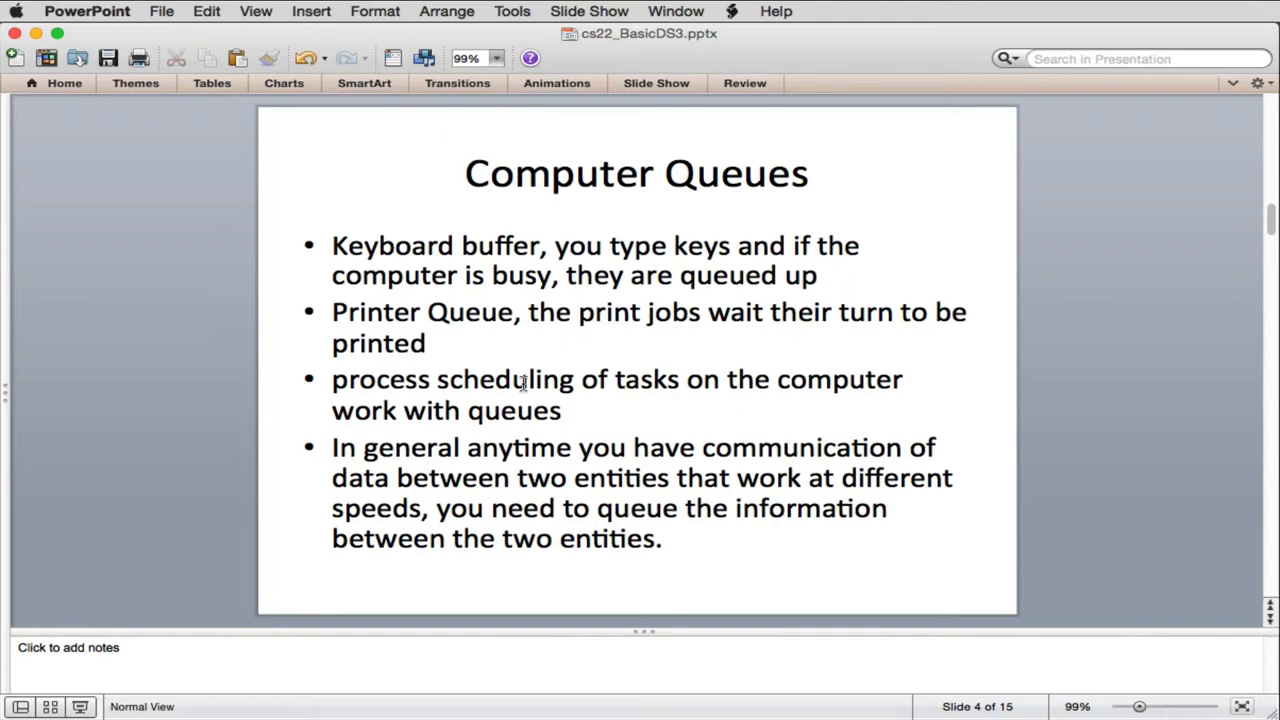
mouse_move(432, 444)
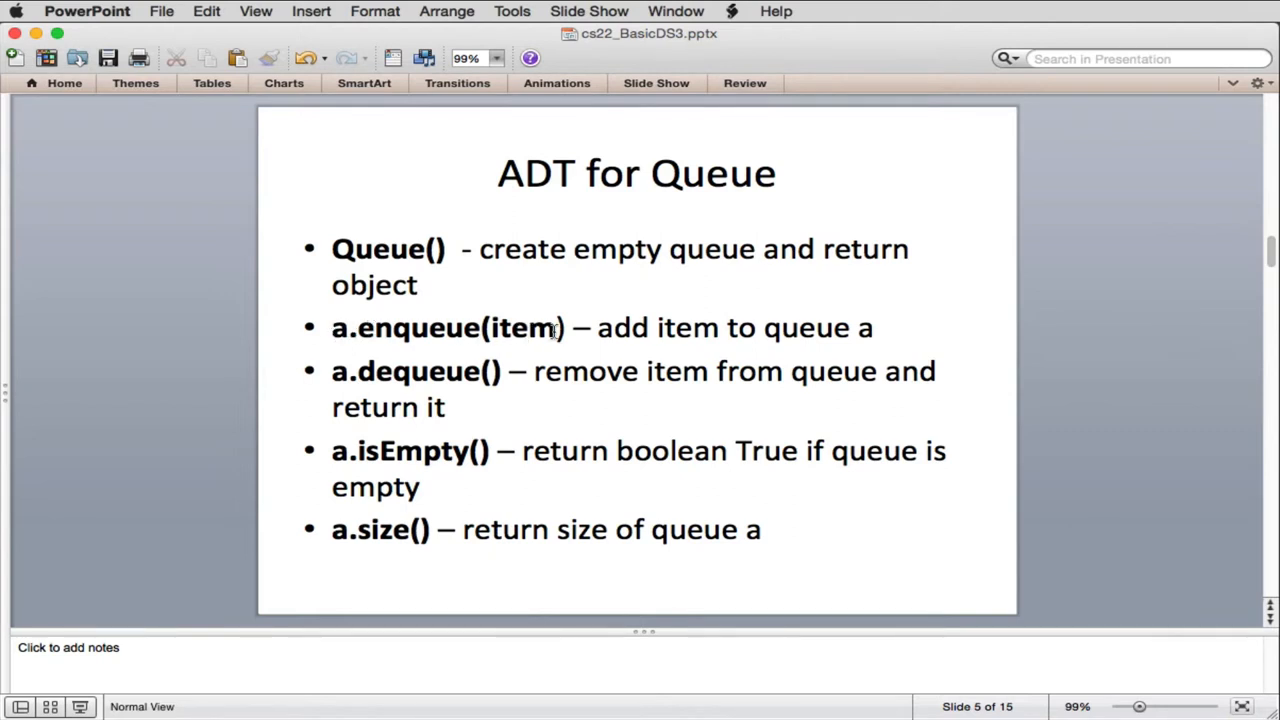
mouse_move(338, 378)
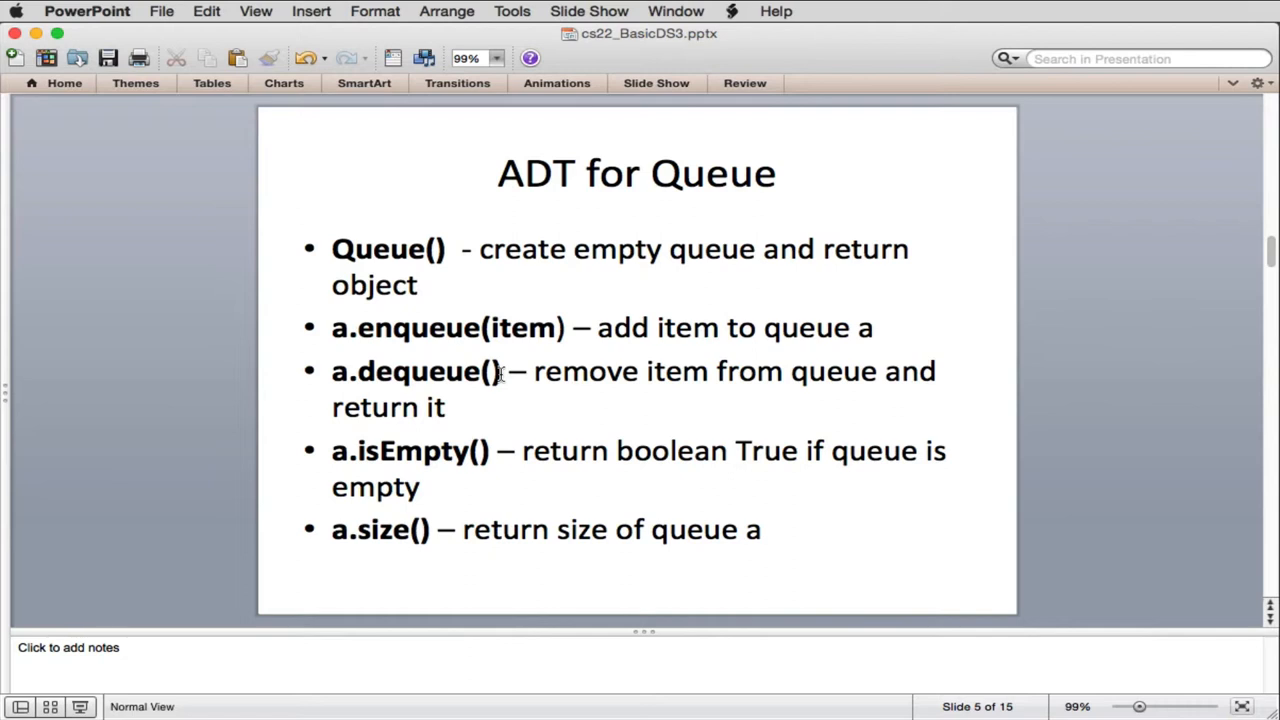
mouse_move(470, 456)
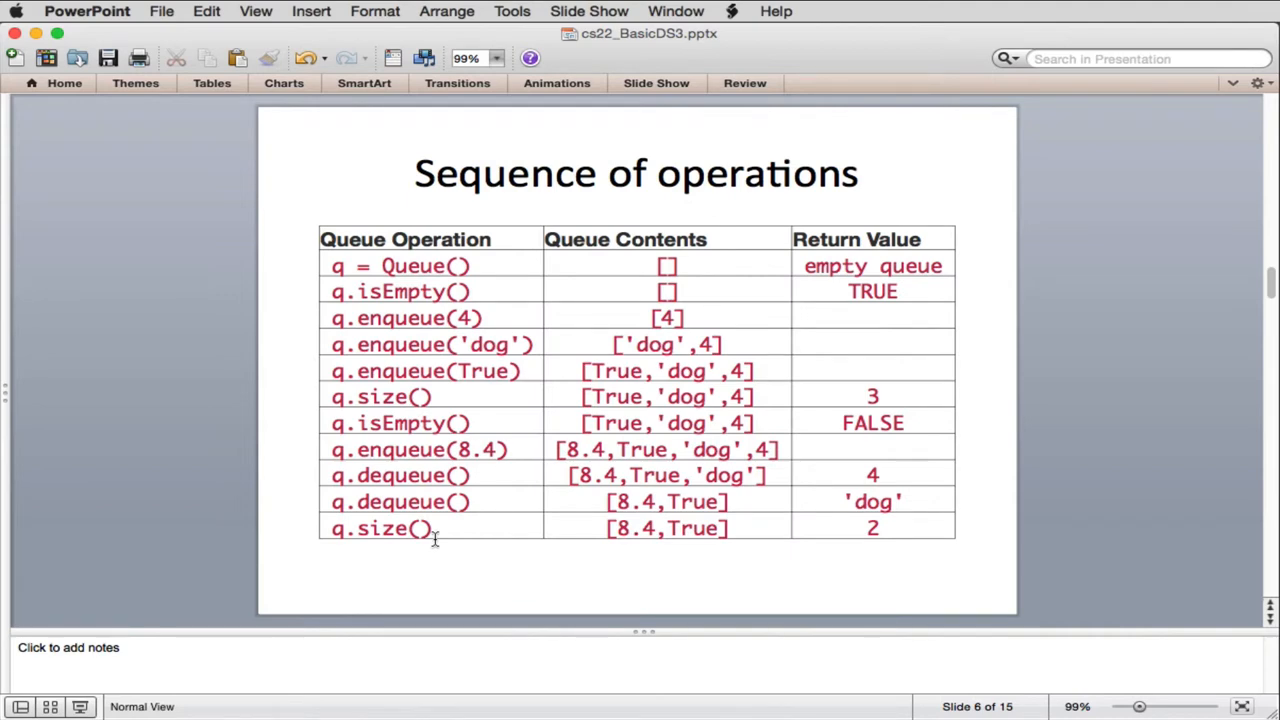
mouse_move(475, 515)
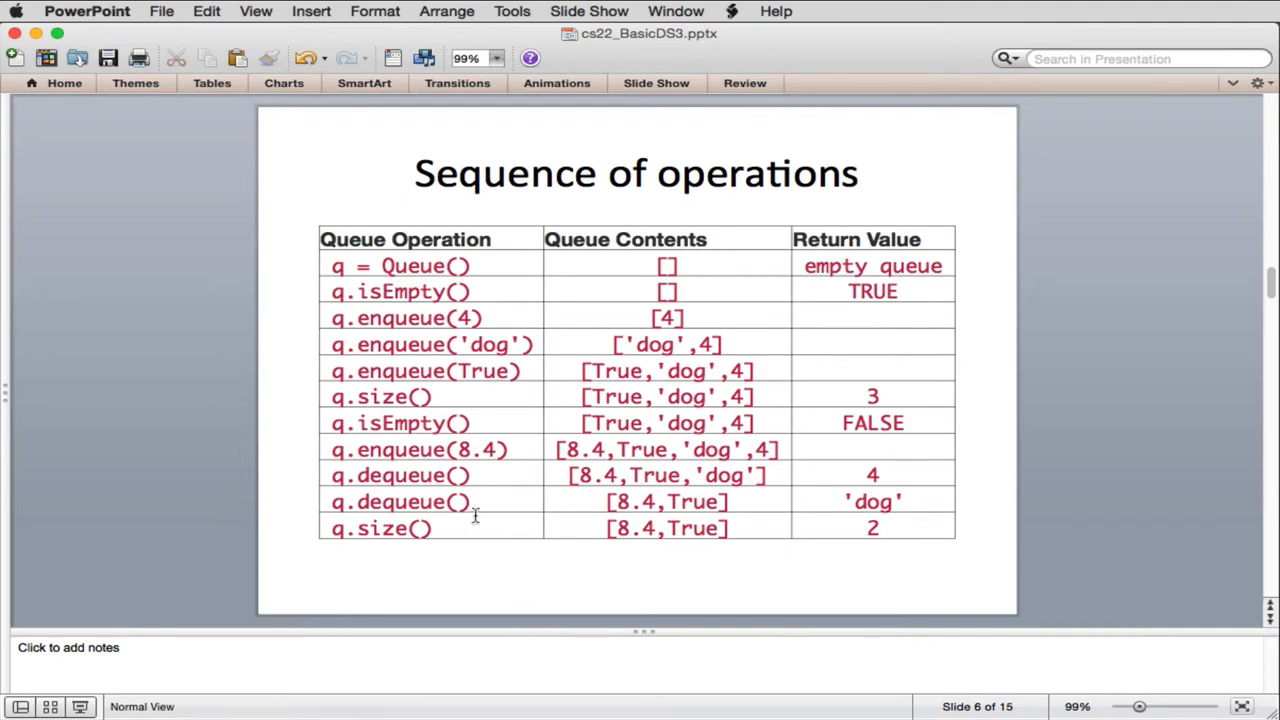
mouse_move(453, 265)
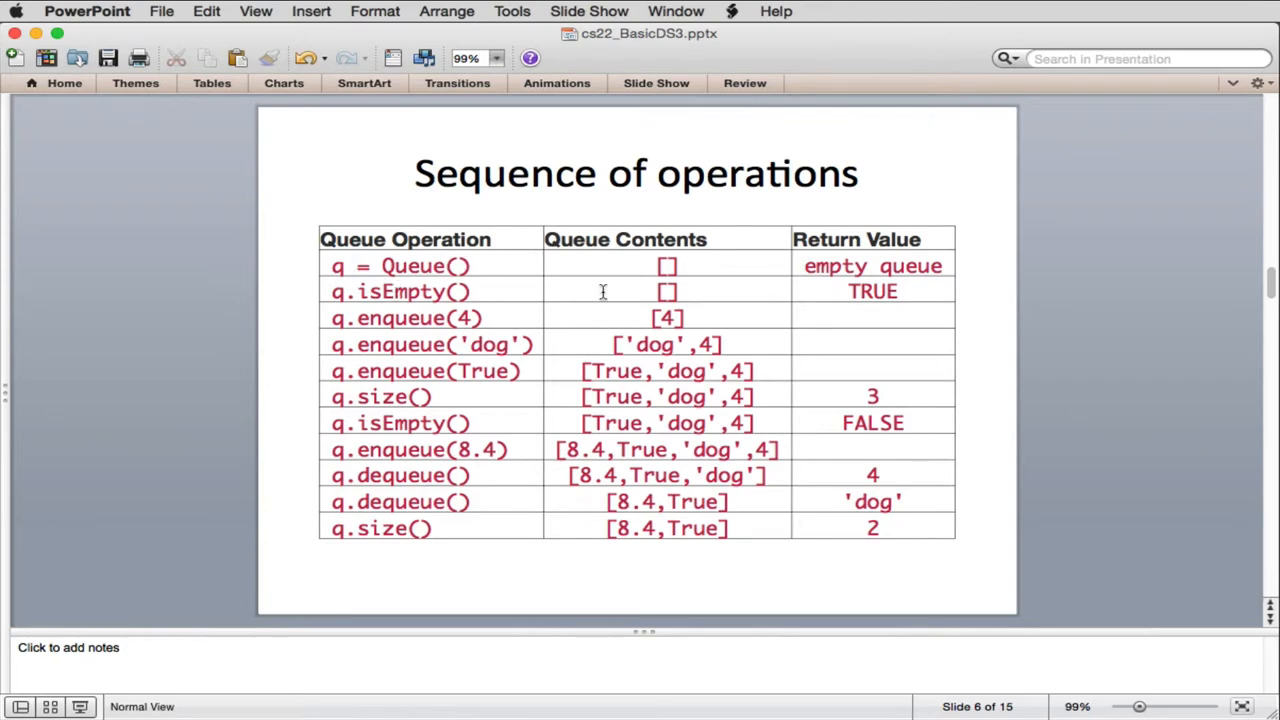
mouse_move(388, 310)
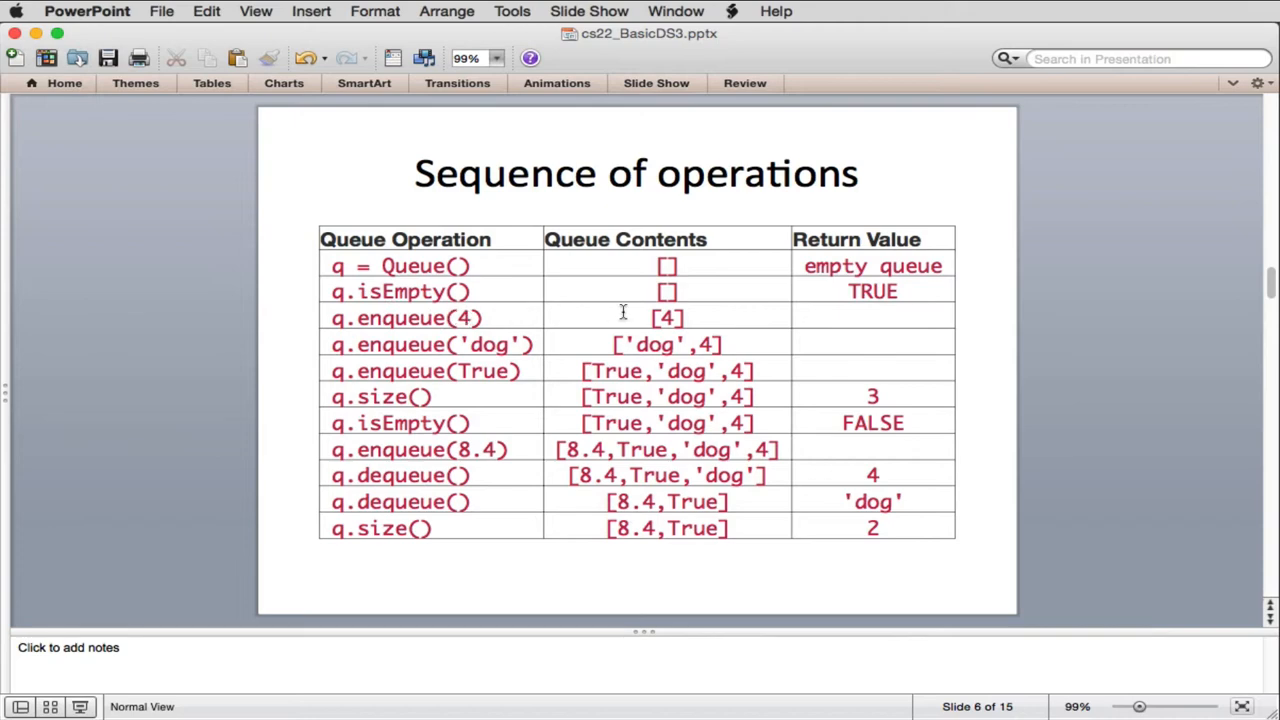
mouse_move(688, 318)
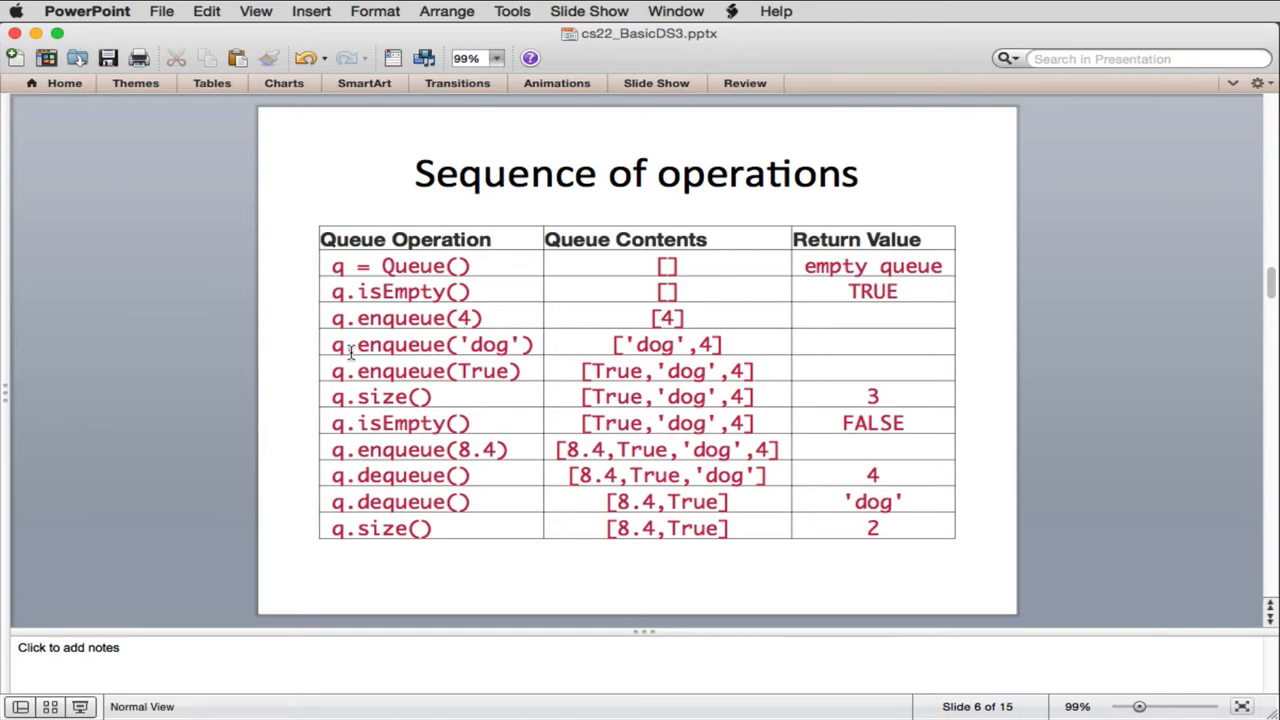
mouse_move(710, 350)
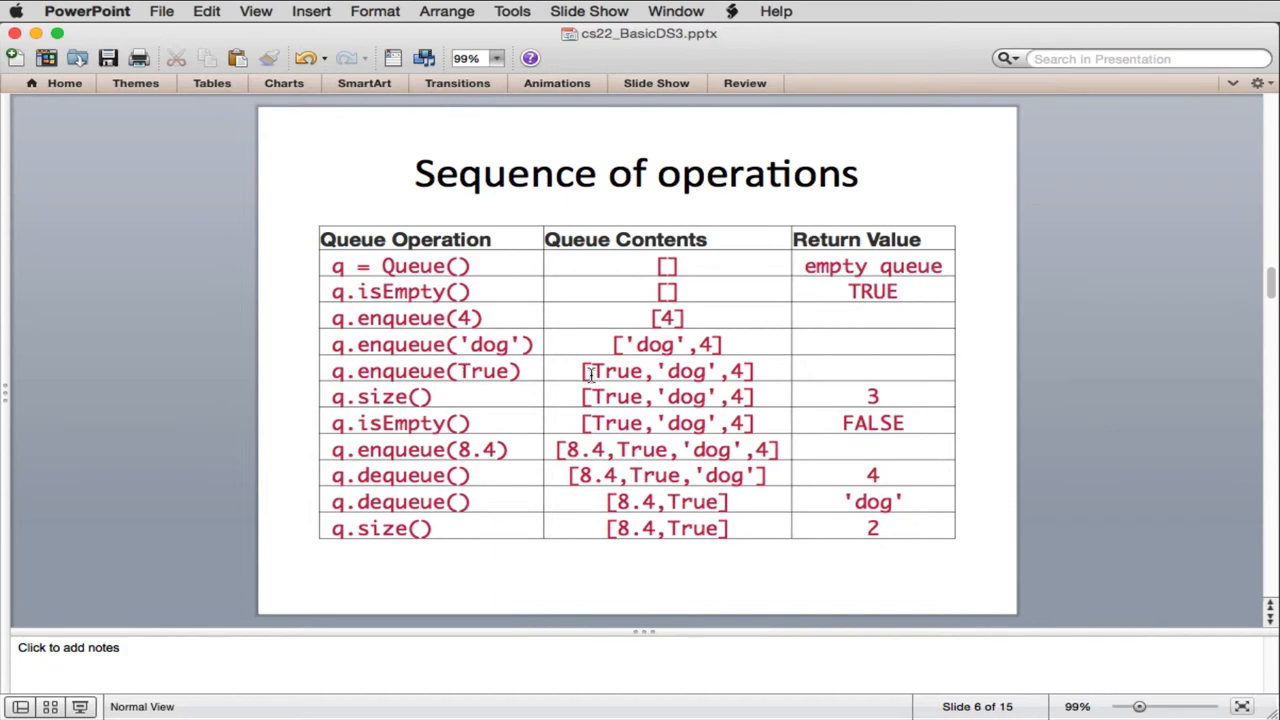
mouse_move(685, 371)
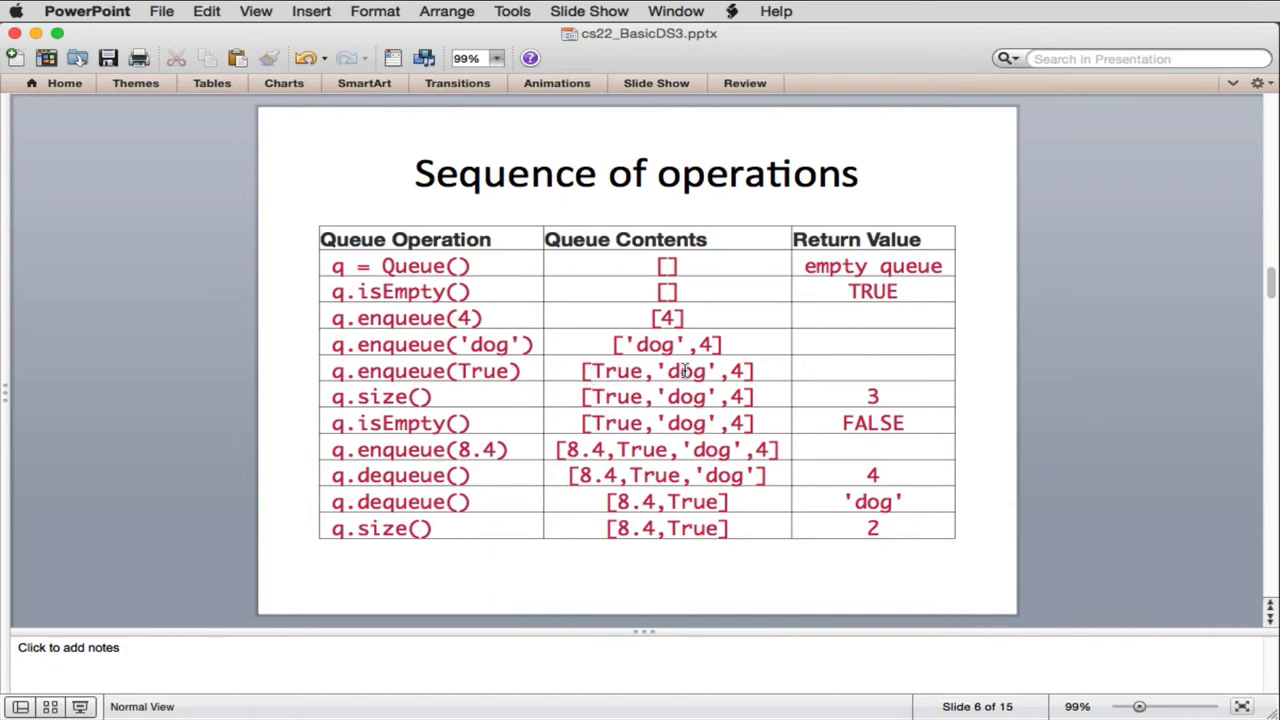
mouse_move(625, 371)
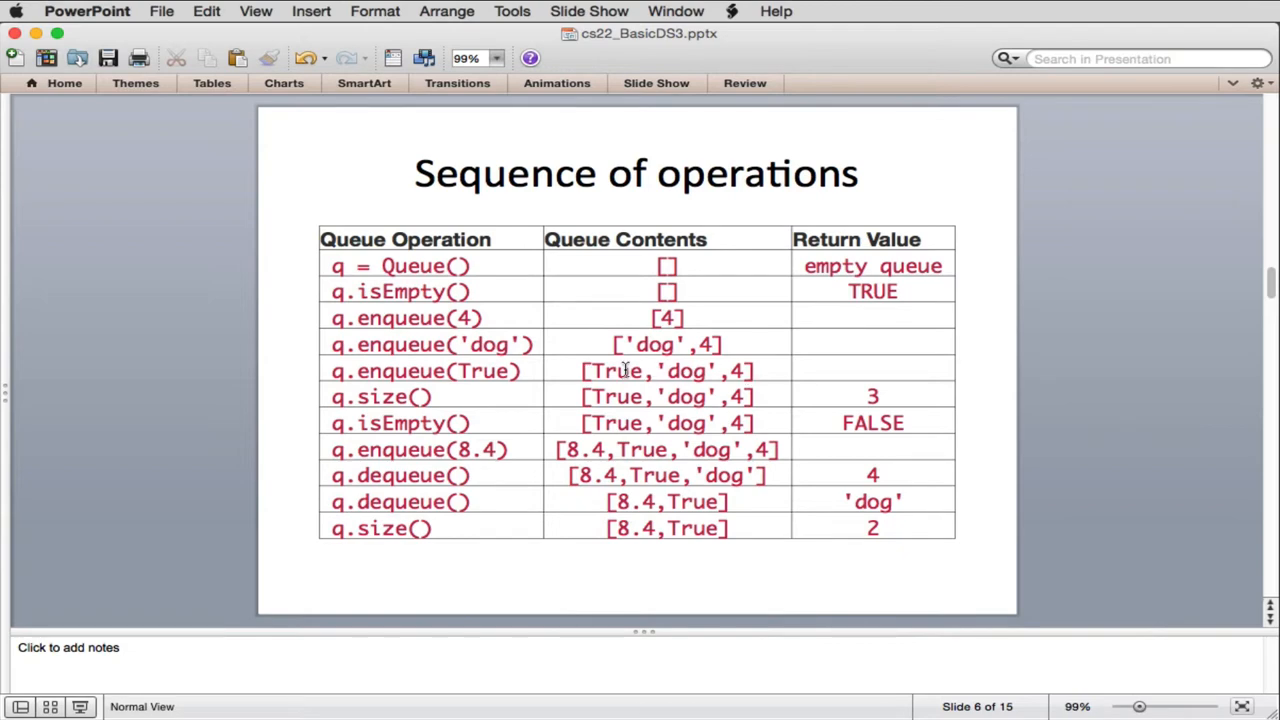
mouse_move(445, 395)
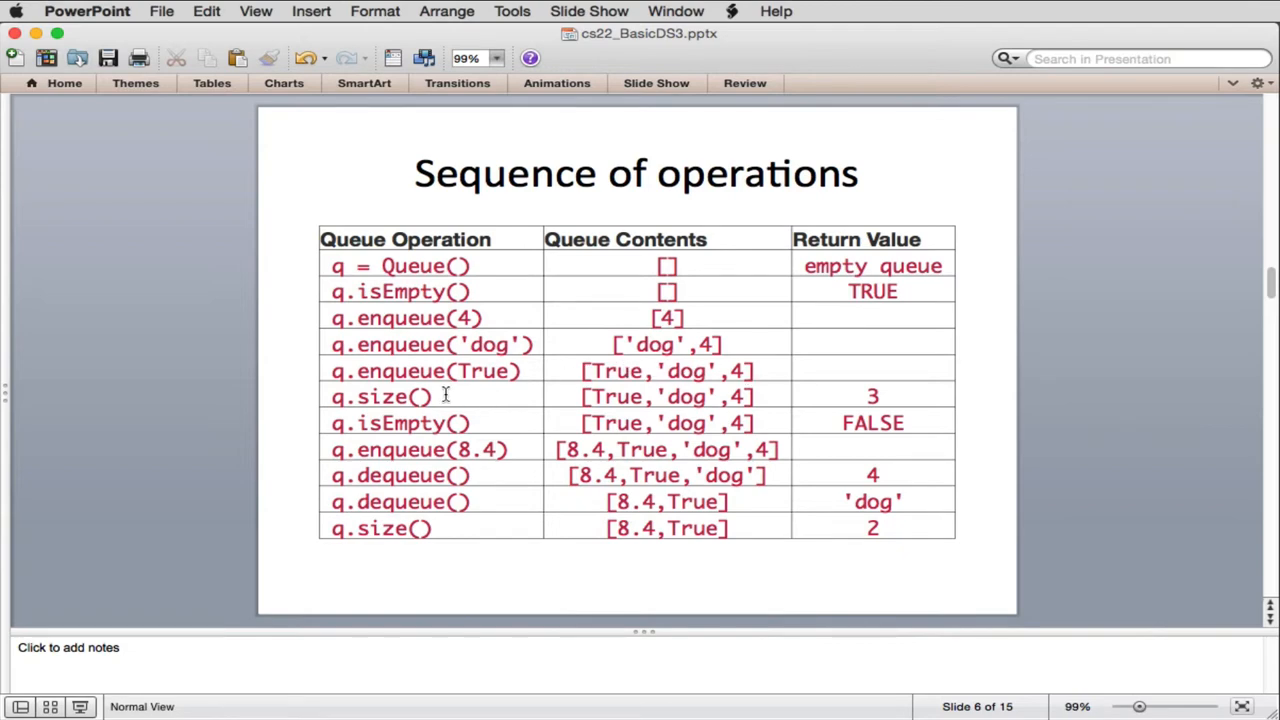
mouse_move(878, 390)
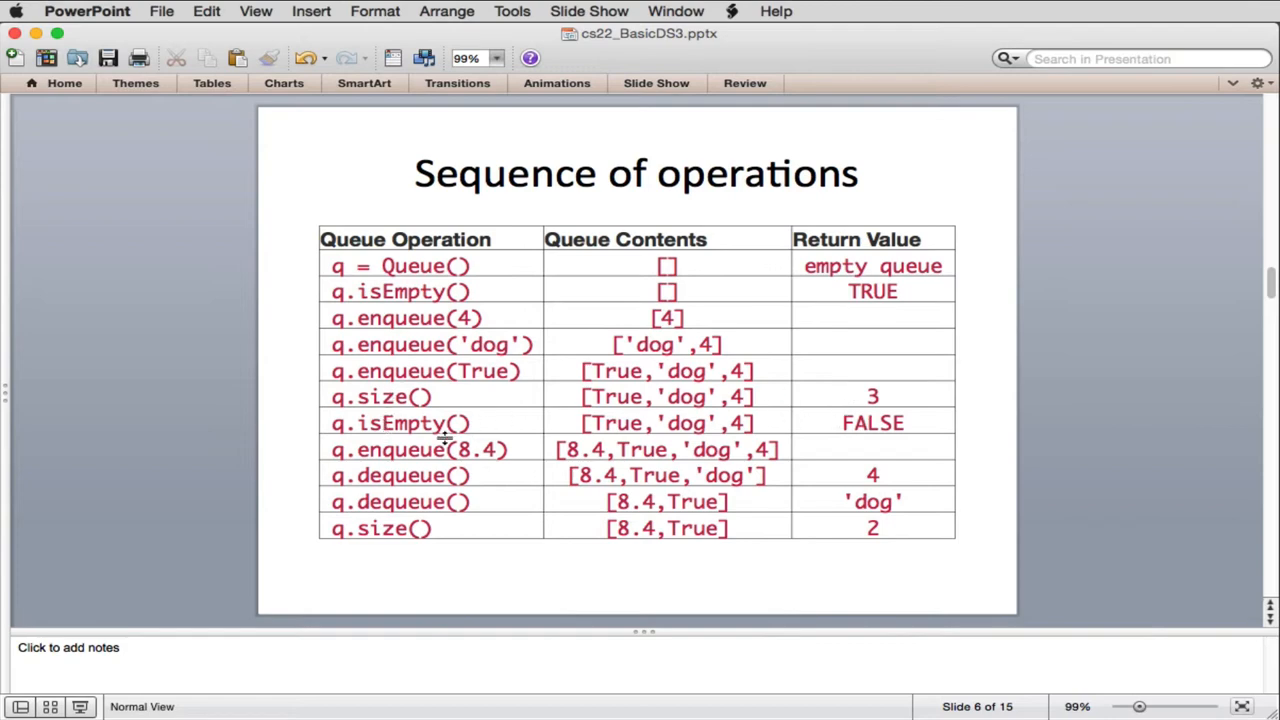
mouse_move(410, 448)
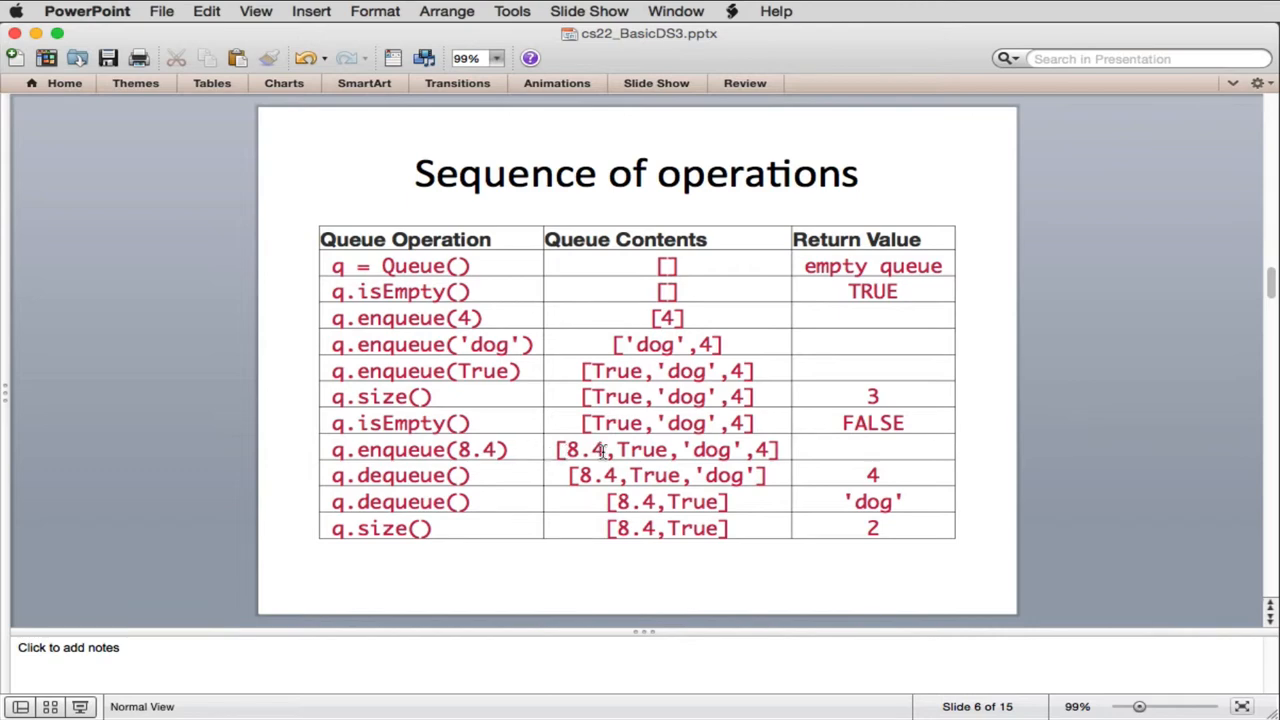
mouse_move(476, 476)
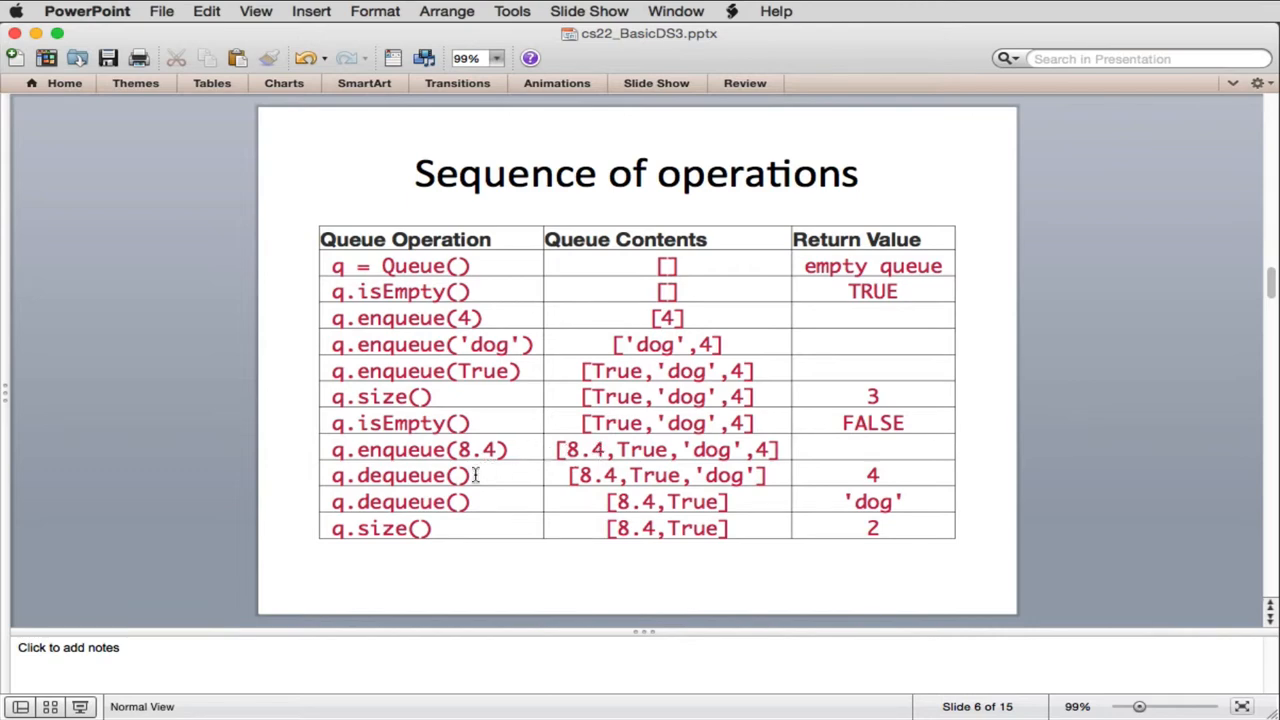
mouse_move(765, 450)
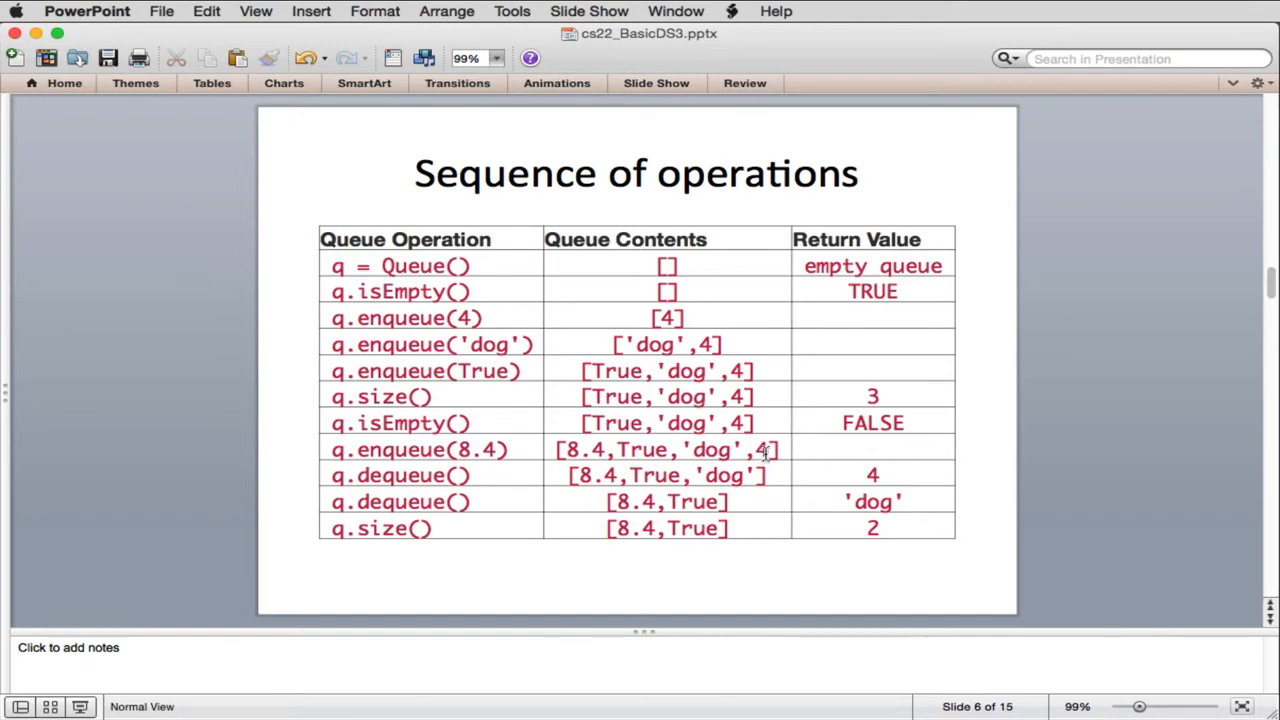
mouse_move(833, 481)
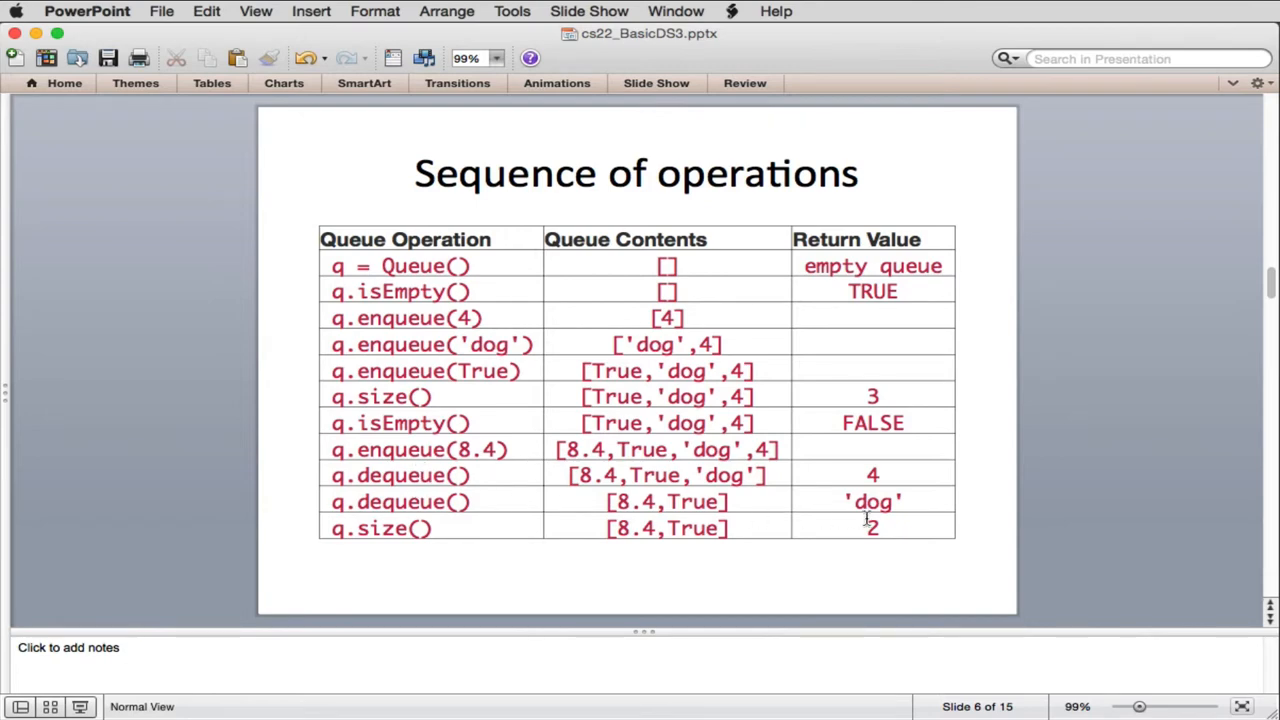
mouse_move(516, 527)
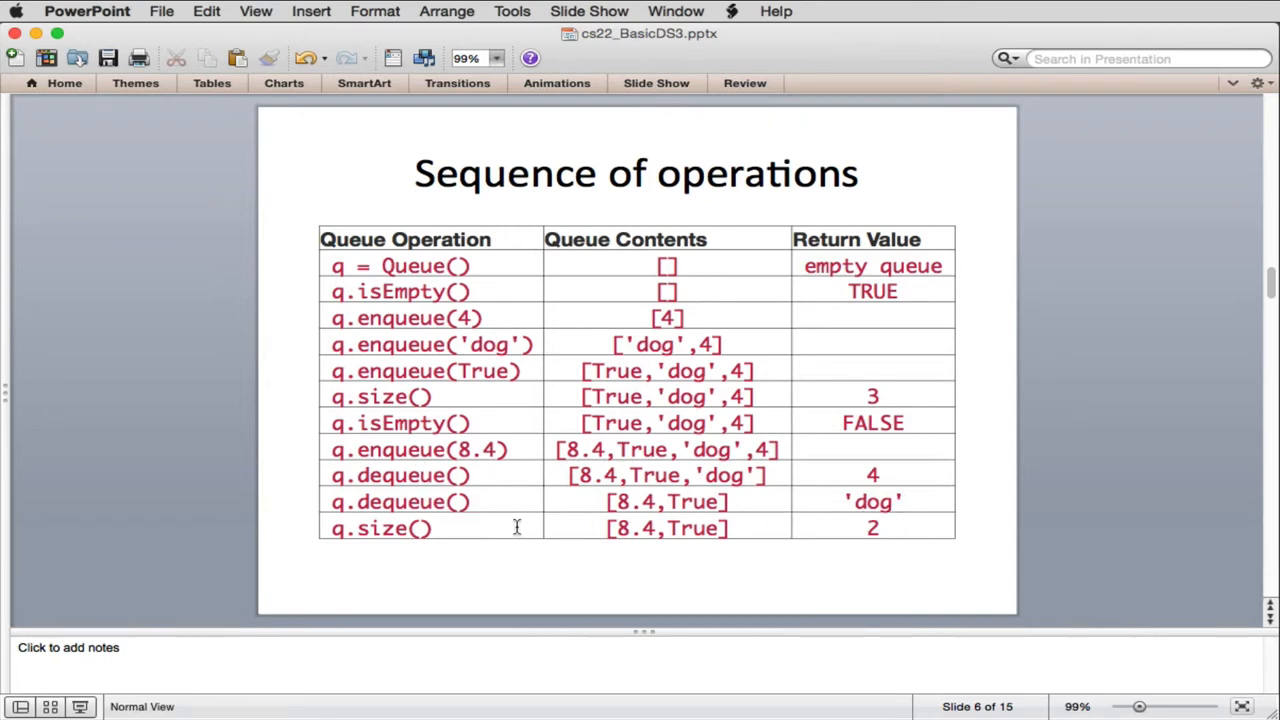
mouse_move(924, 527)
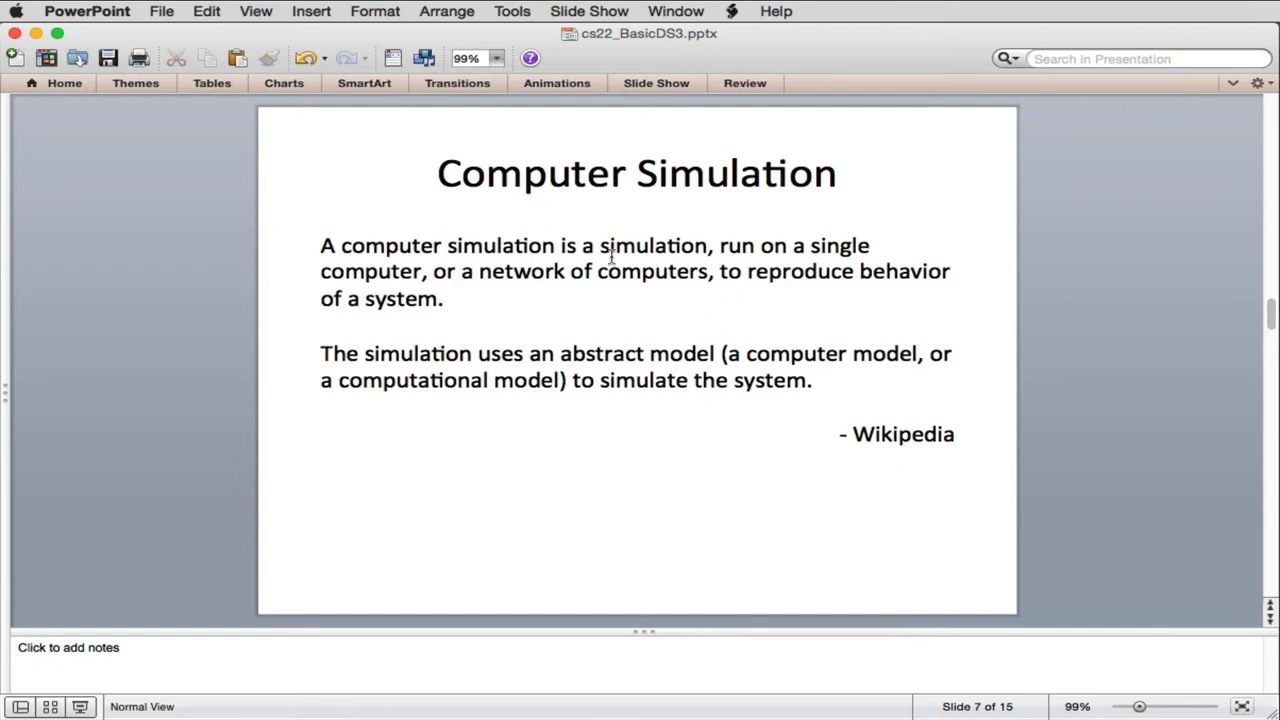
mouse_move(872, 255)
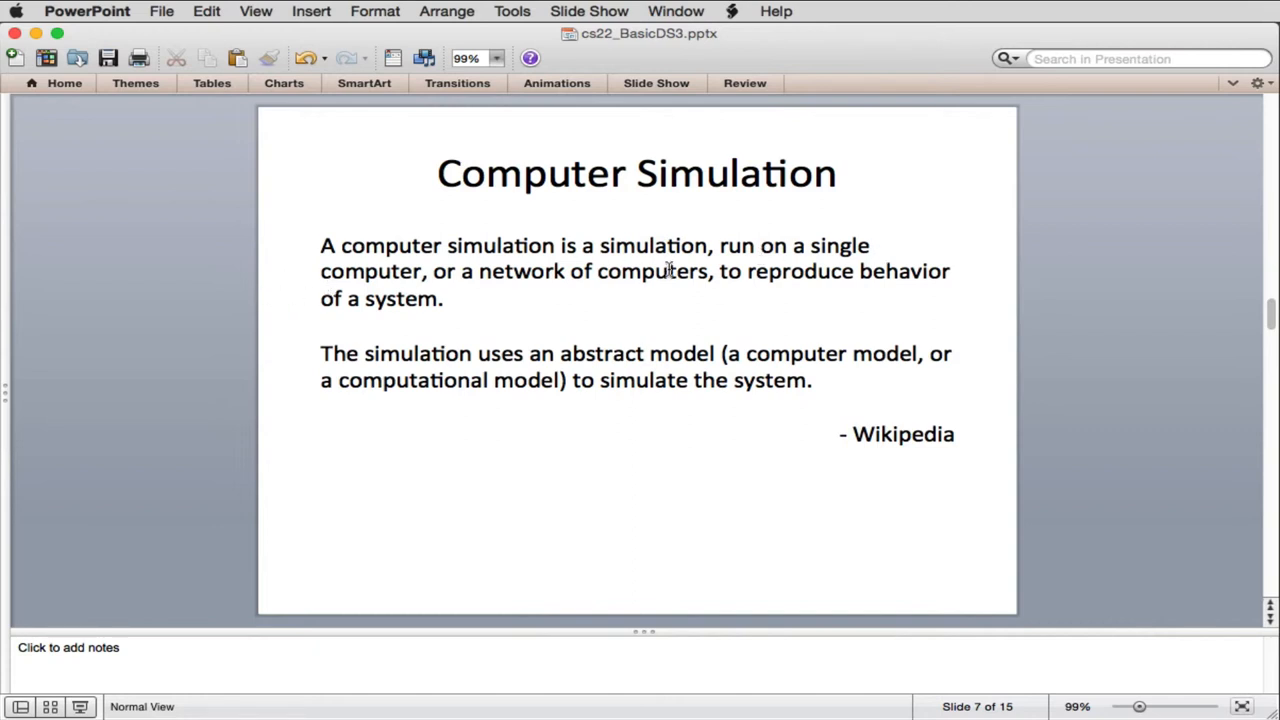
mouse_move(886, 272)
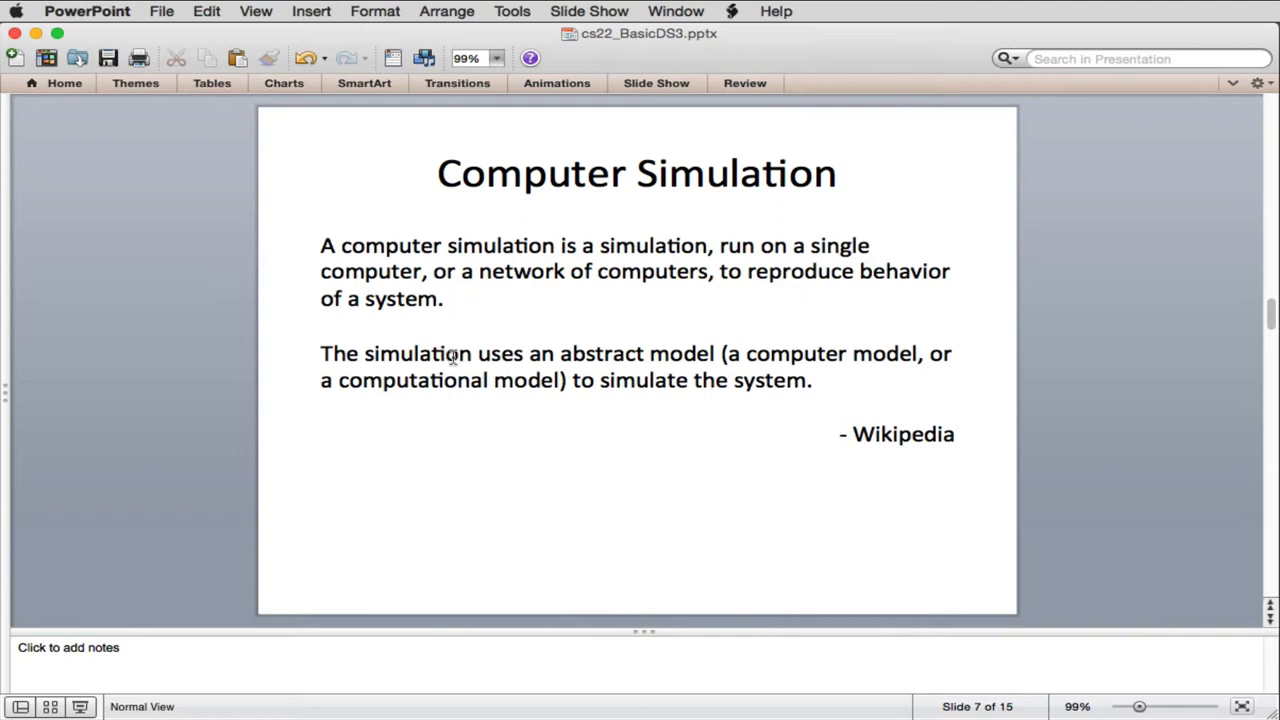
mouse_move(833, 353)
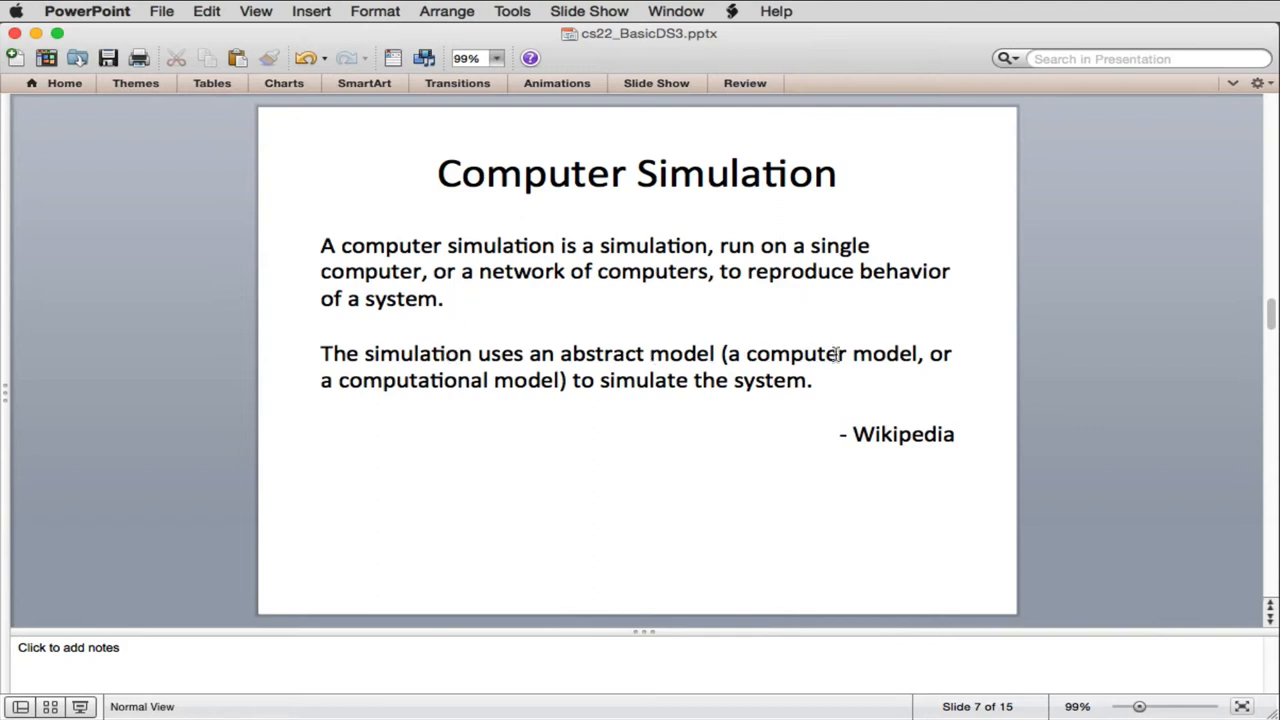
mouse_move(408, 388)
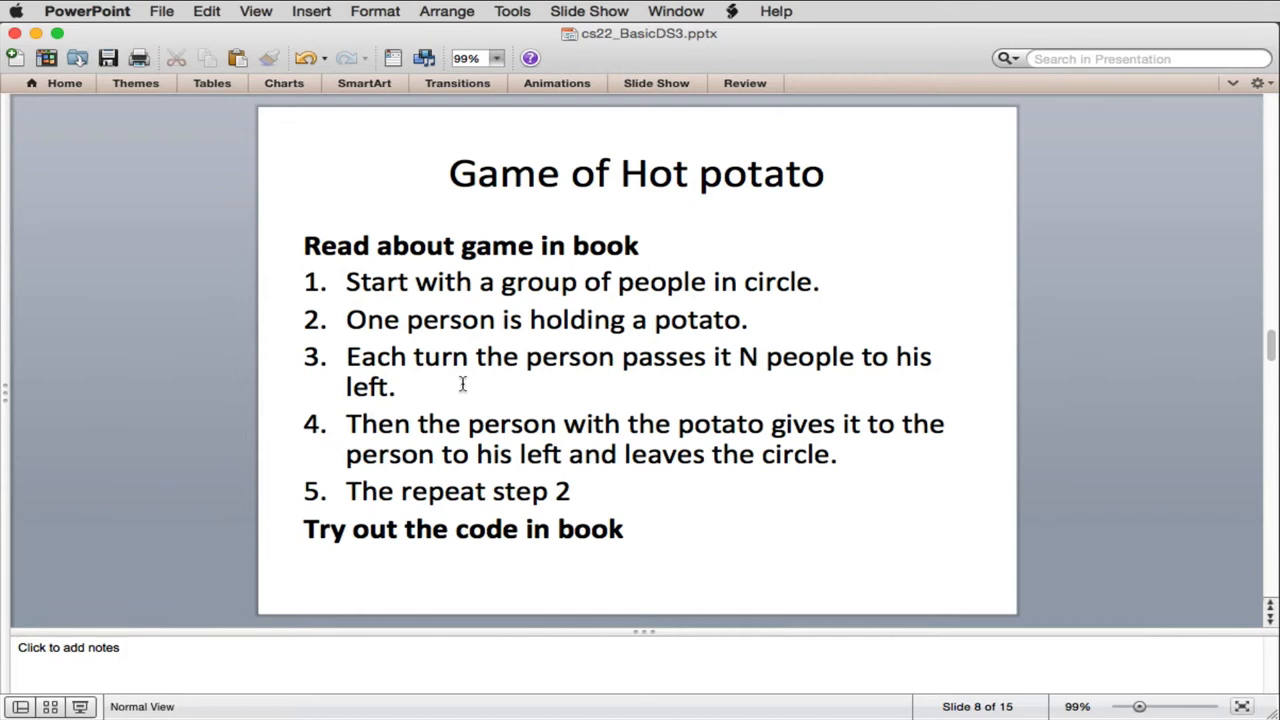
mouse_move(463, 390)
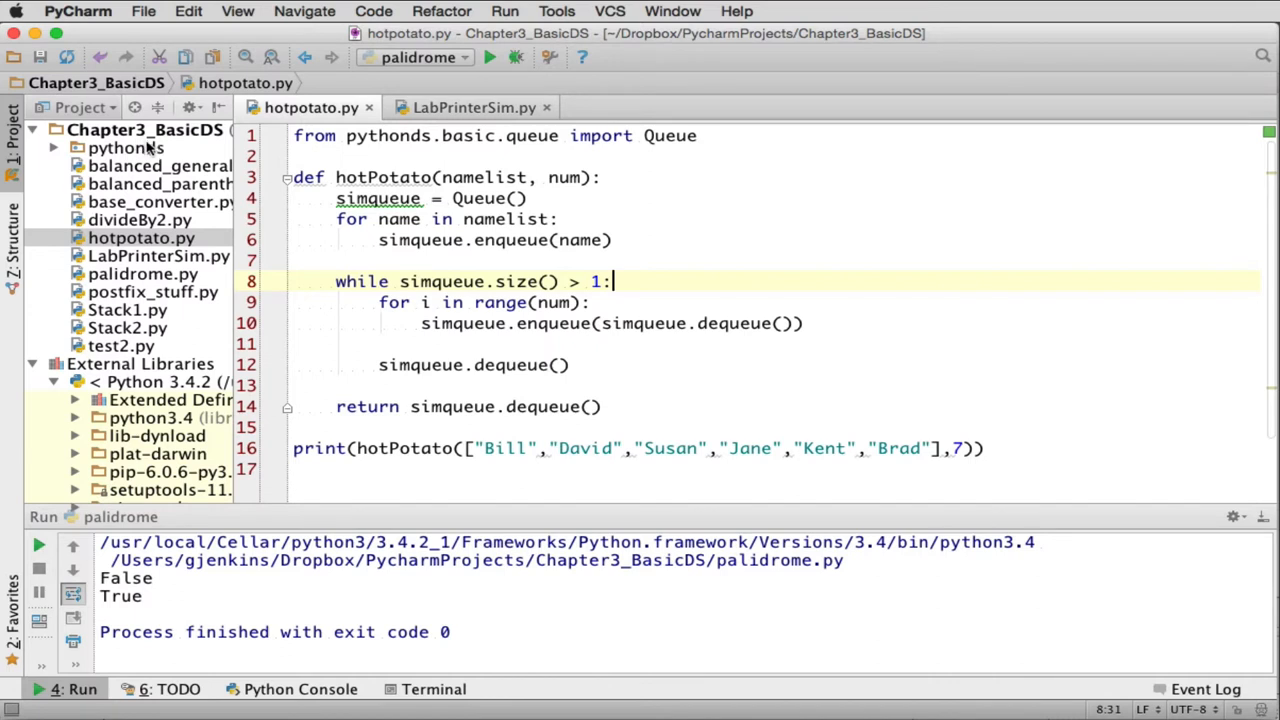
mouse_move(517, 210)
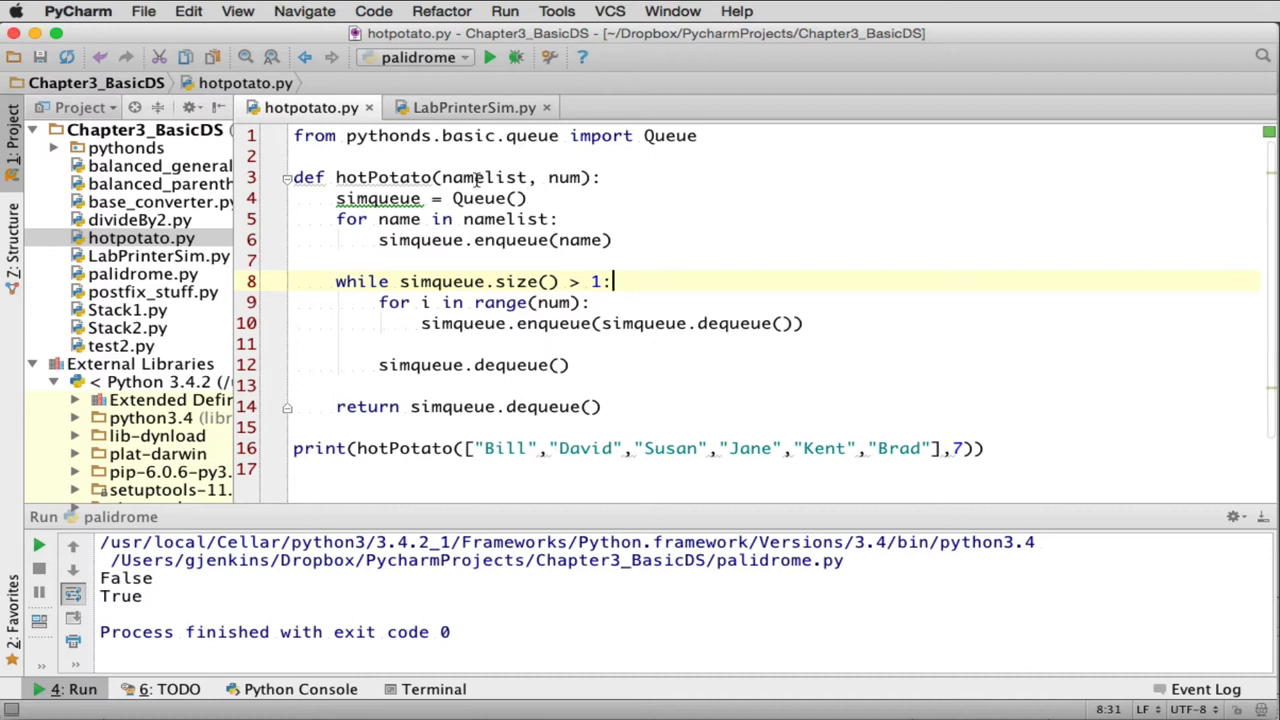
mouse_move(565, 182)
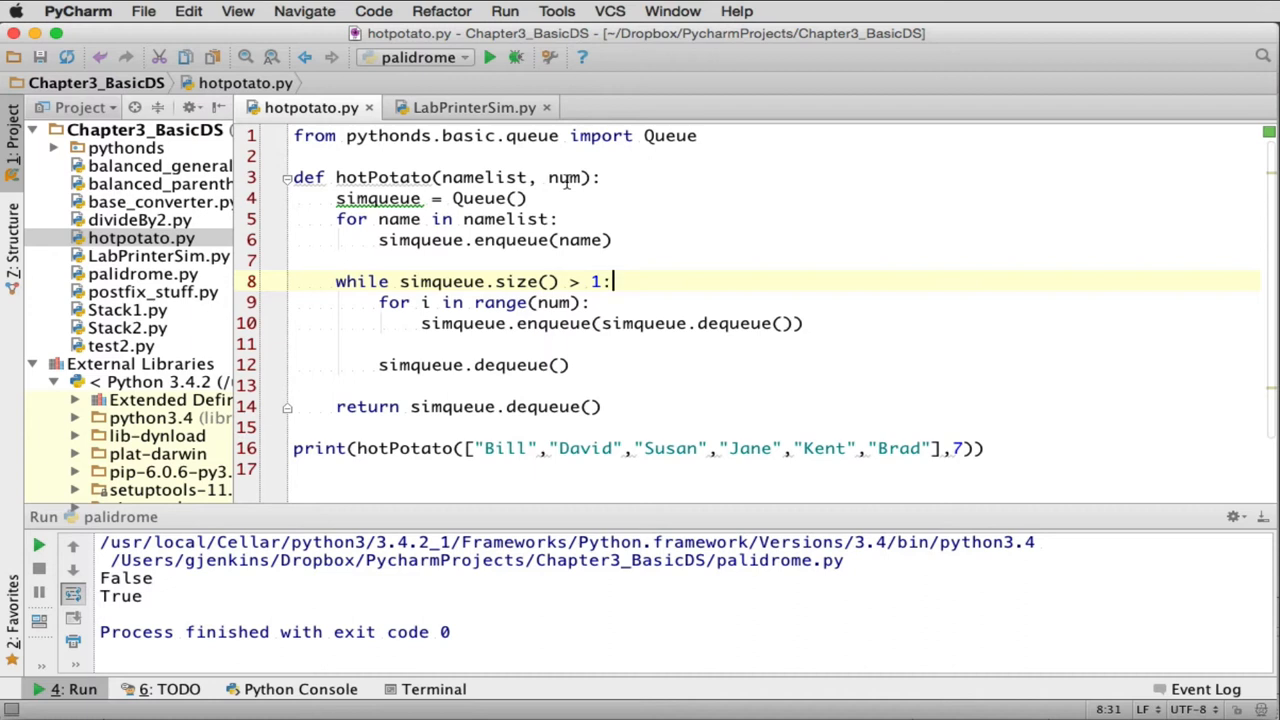
mouse_move(570, 456)
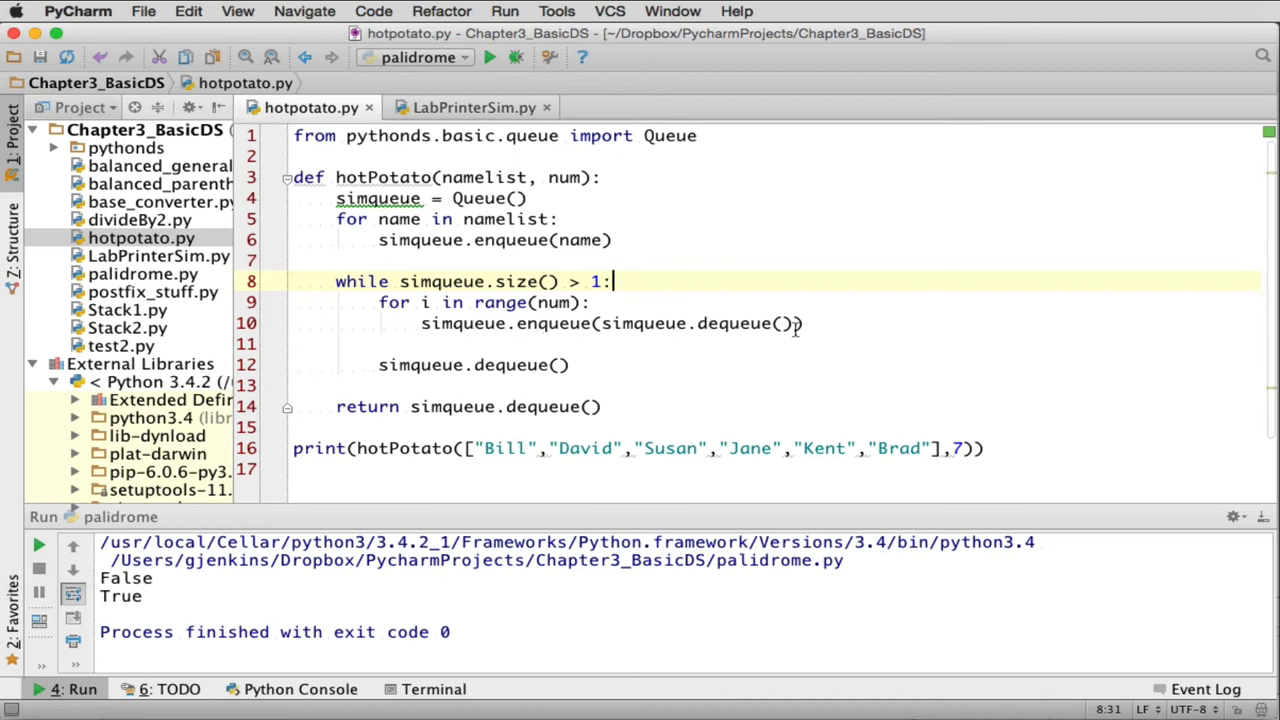
mouse_move(528, 328)
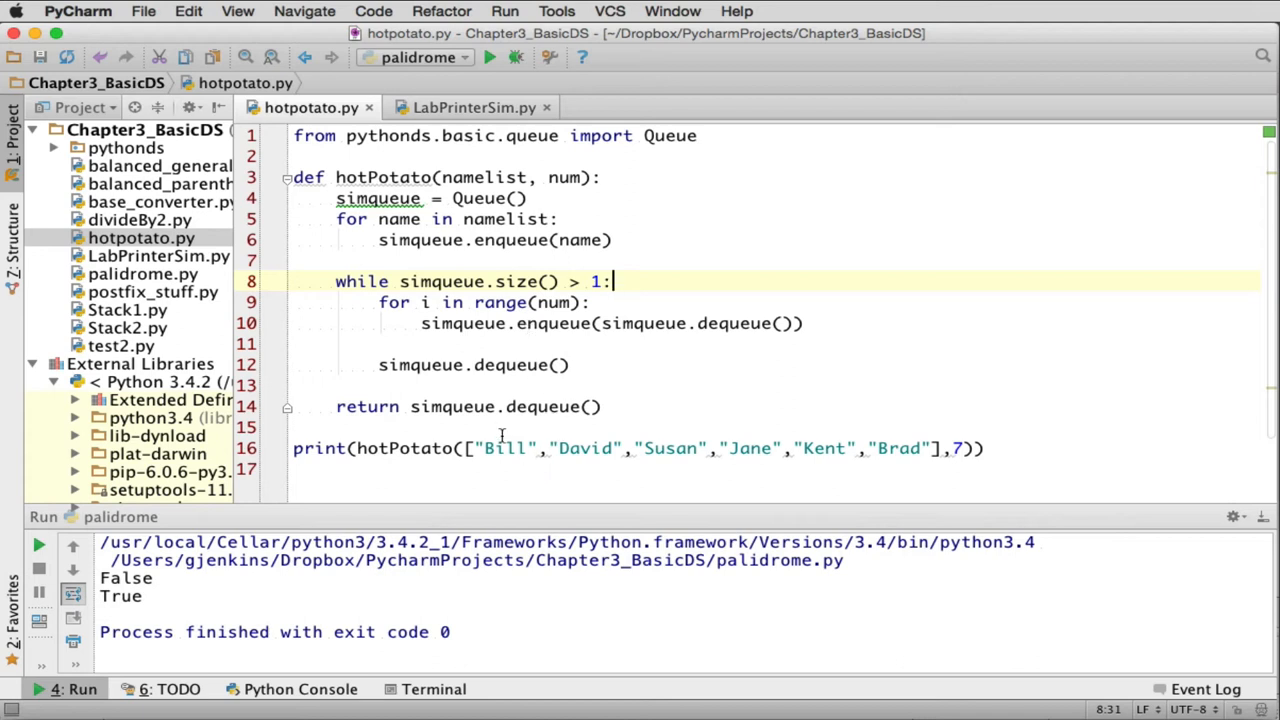
mouse_move(490, 448)
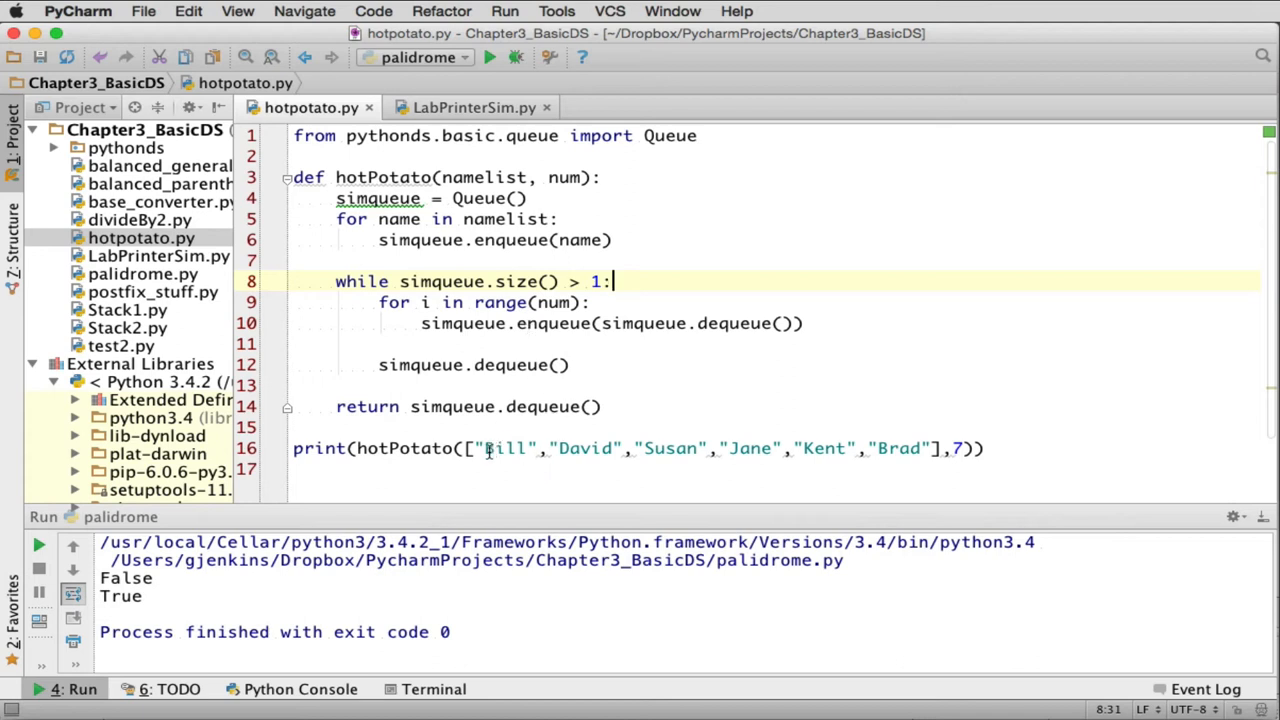
mouse_move(828, 447)
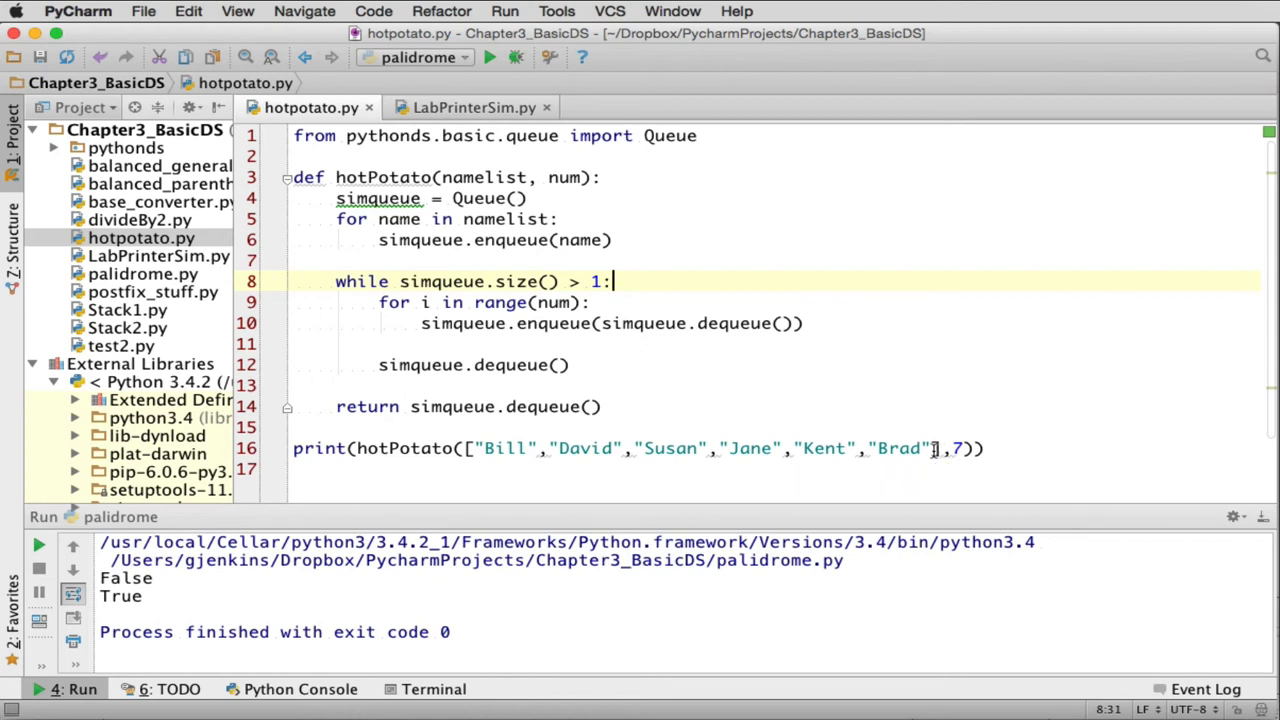
mouse_move(500, 310)
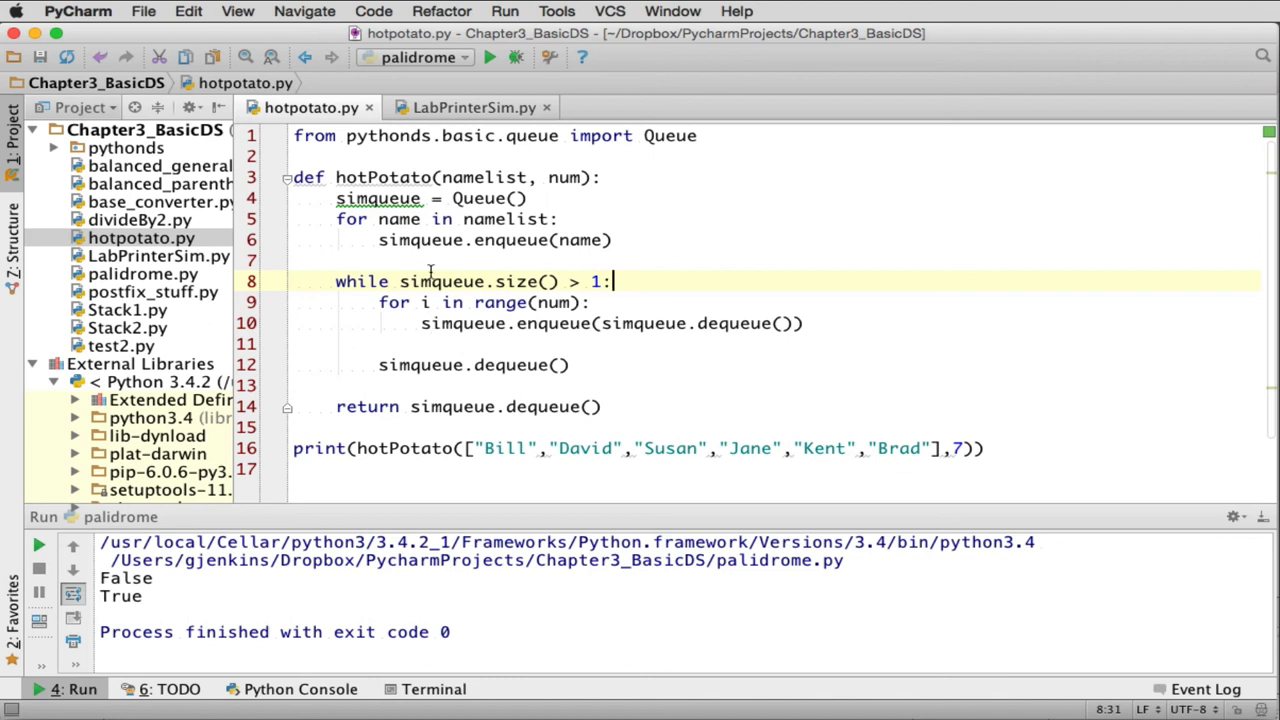
mouse_move(668, 236)
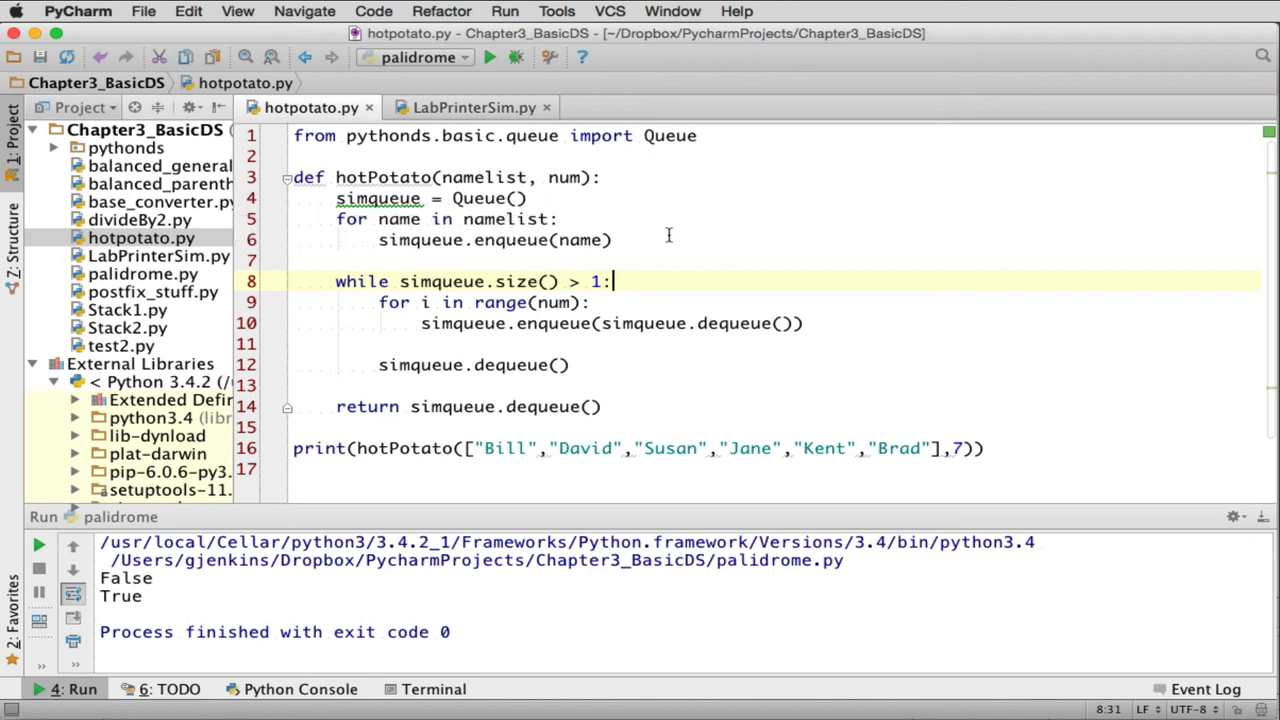
mouse_move(711, 351)
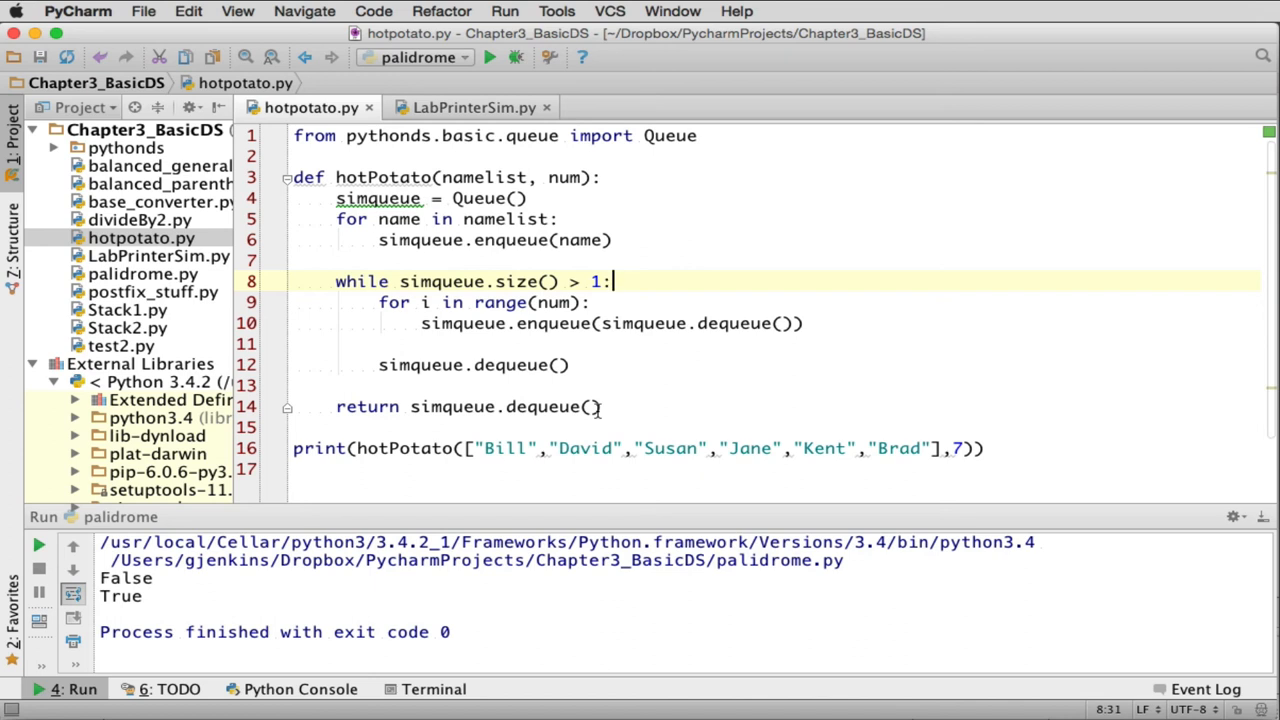
mouse_move(760, 408)
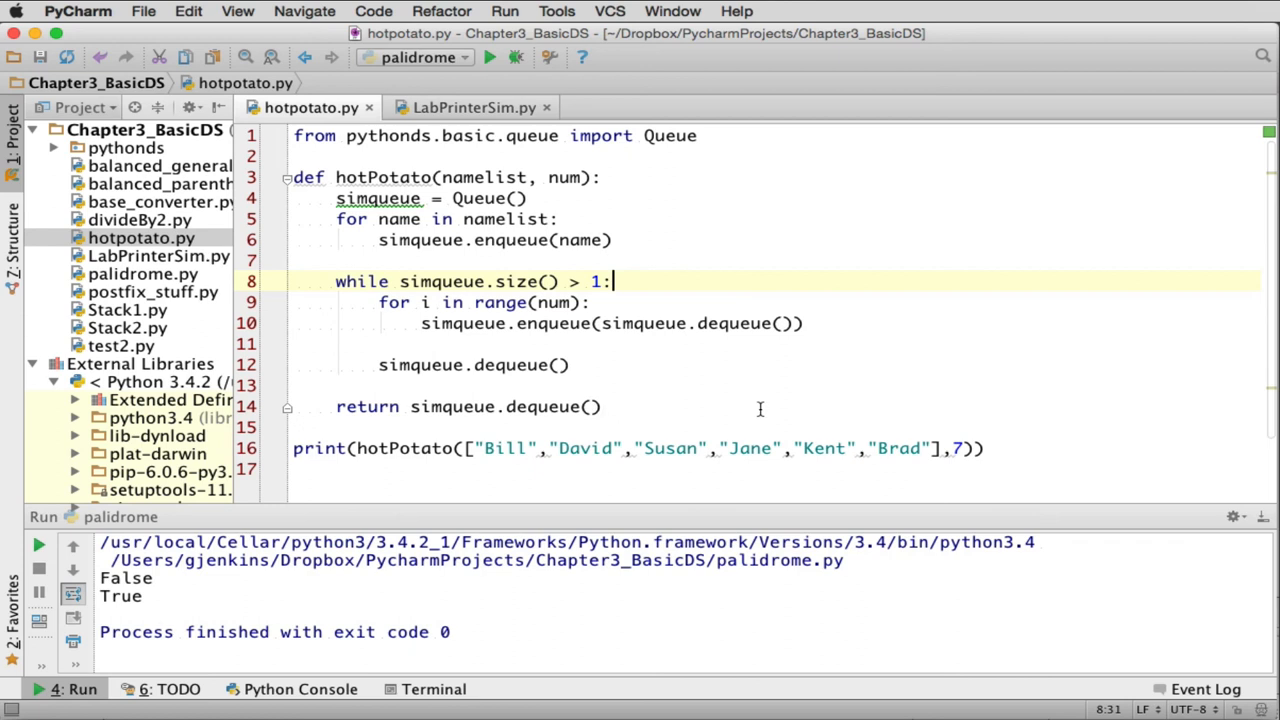
- Run hotpotato.py from the editor's context menu so it prints the winner, Susan
right_click(843, 364)
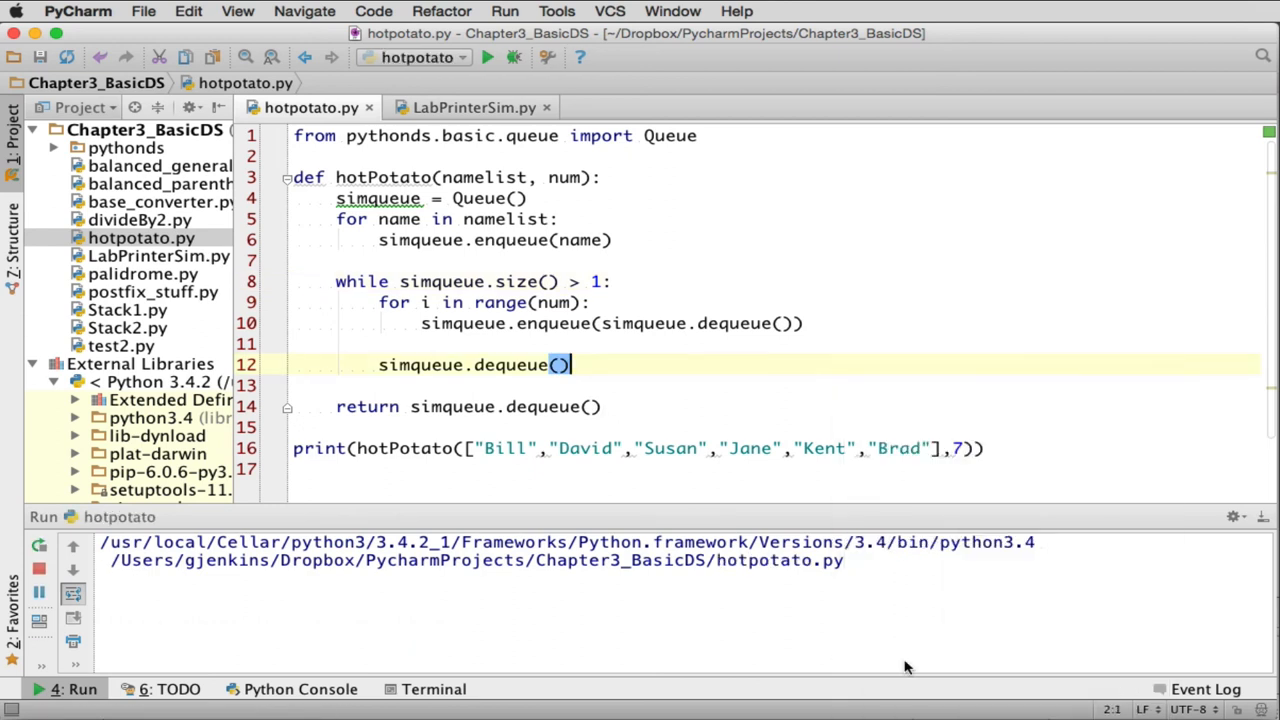
left_click(487, 56)
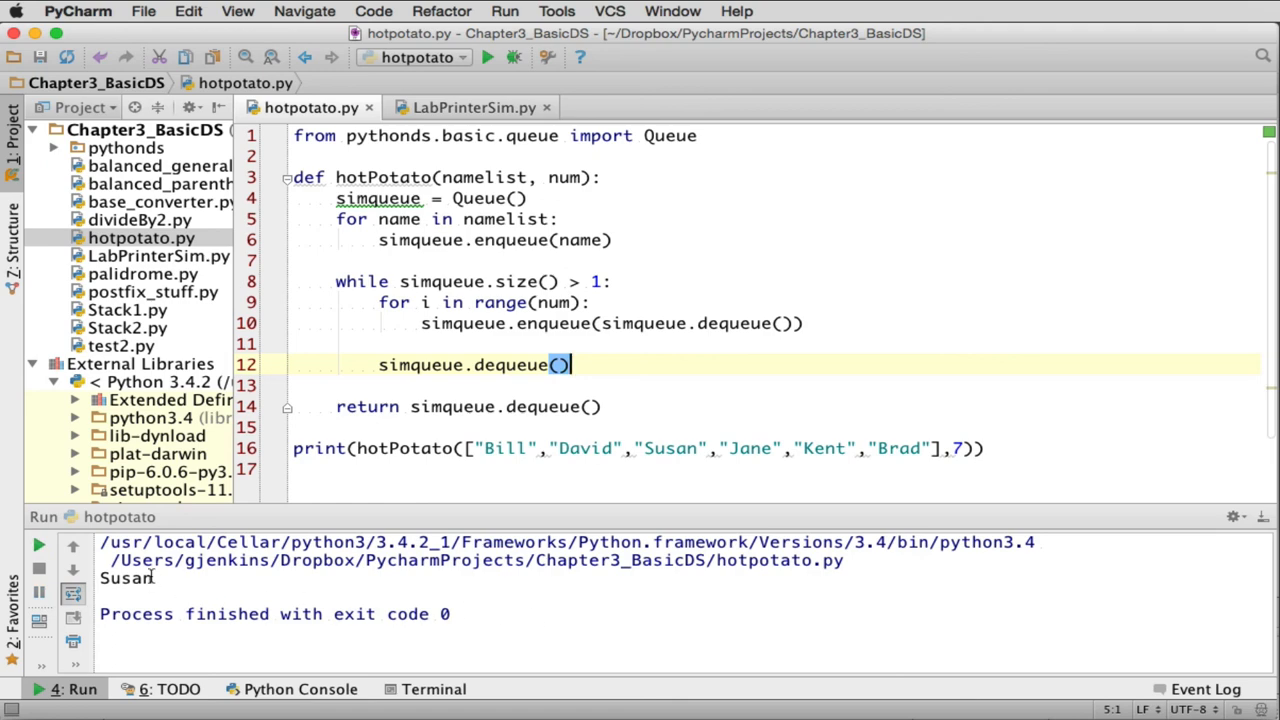